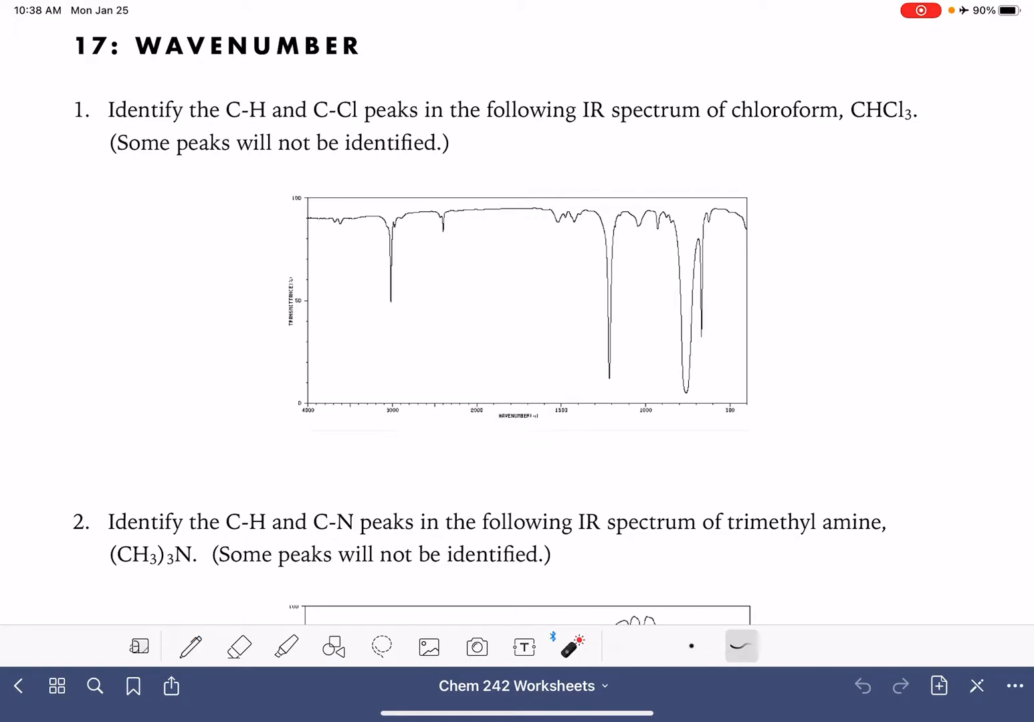
# - Circle the sharp C-H peak near 3000 on the chloroform spectrum in blue
pyautogui.moveTo(327, 134); pyautogui.dragTo(401, 100)
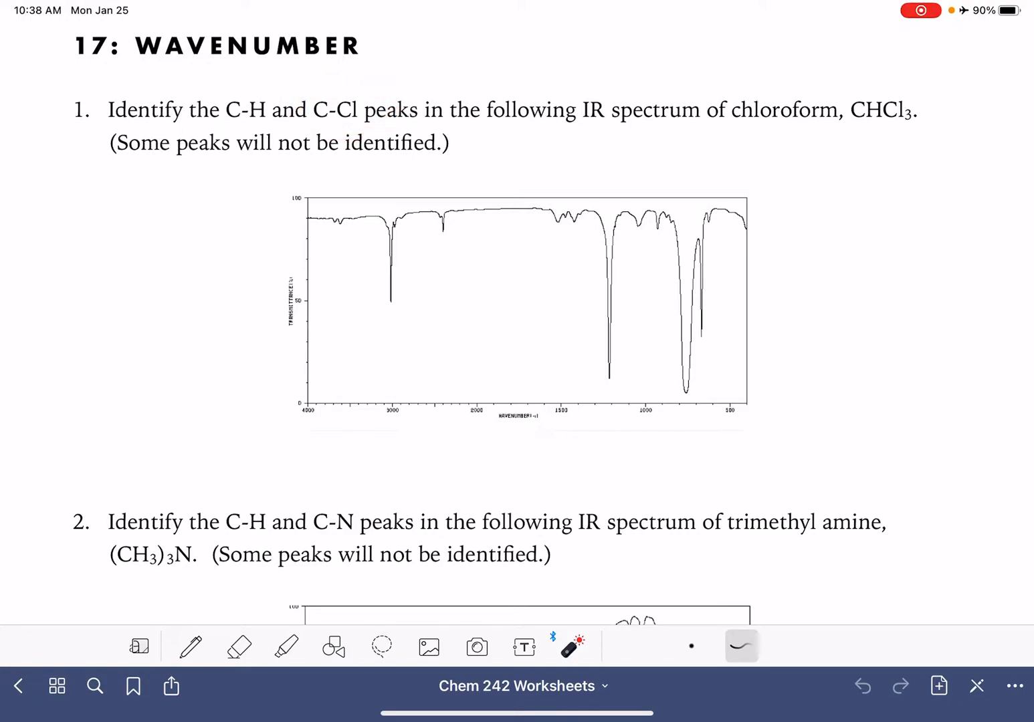
pyautogui.moveTo(464, 311); pyautogui.dragTo(460, 365)
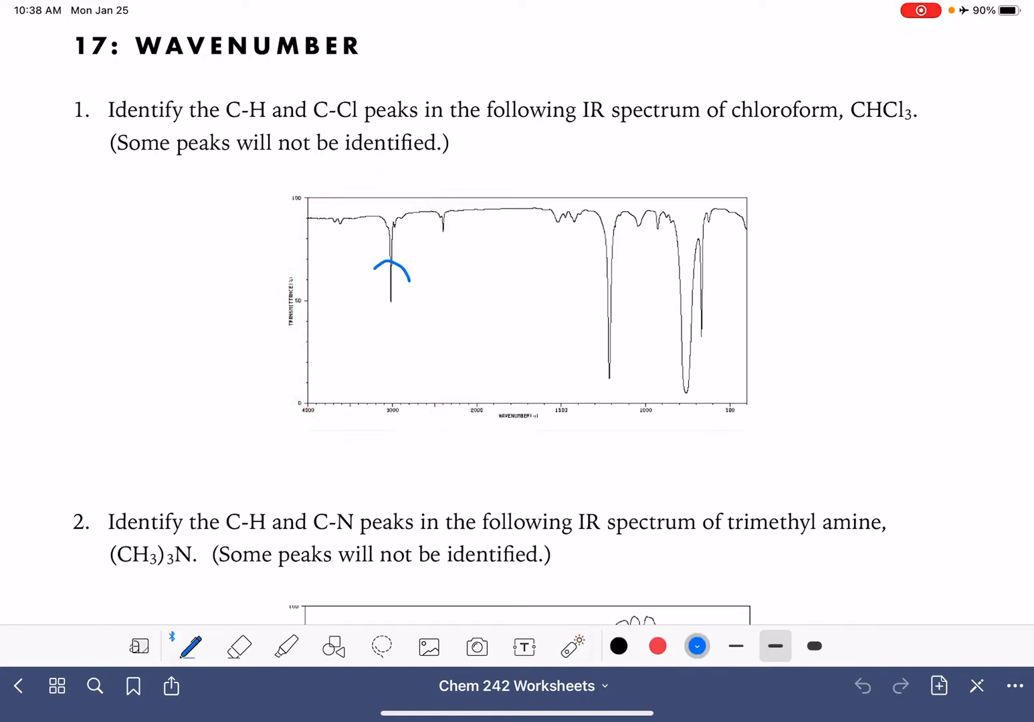
pyautogui.moveTo(374, 281); pyautogui.dragTo(374, 334)
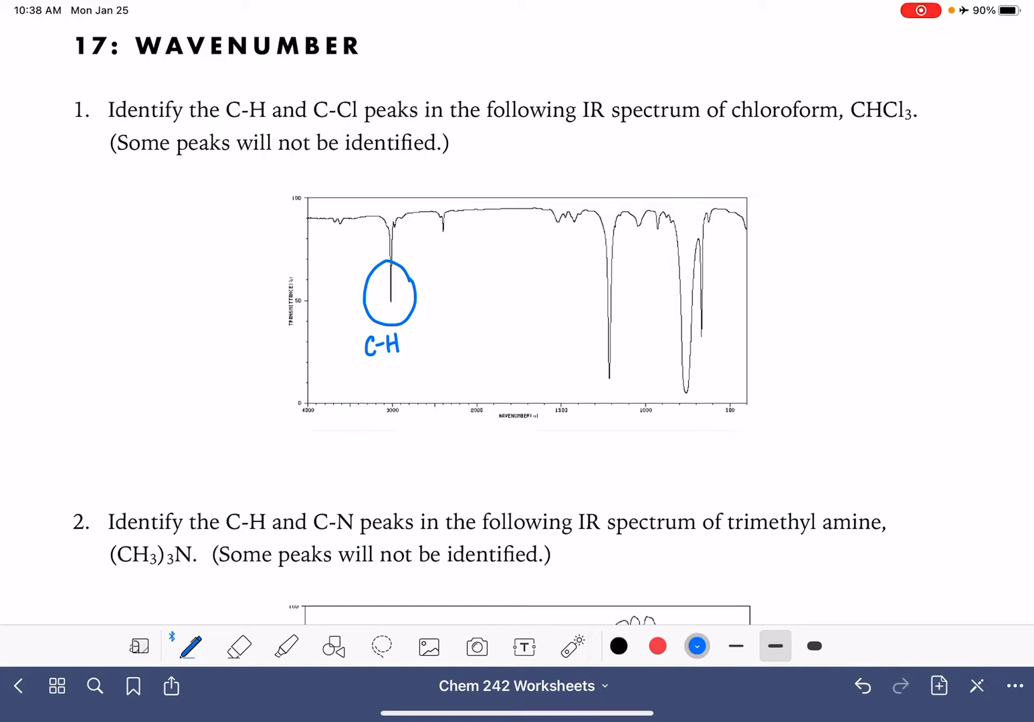
# - Circle the strong C-Cl peak near 750 and handwrite the peak labels beneath
pyautogui.moveTo(782, 334); pyautogui.dragTo(699, 371)
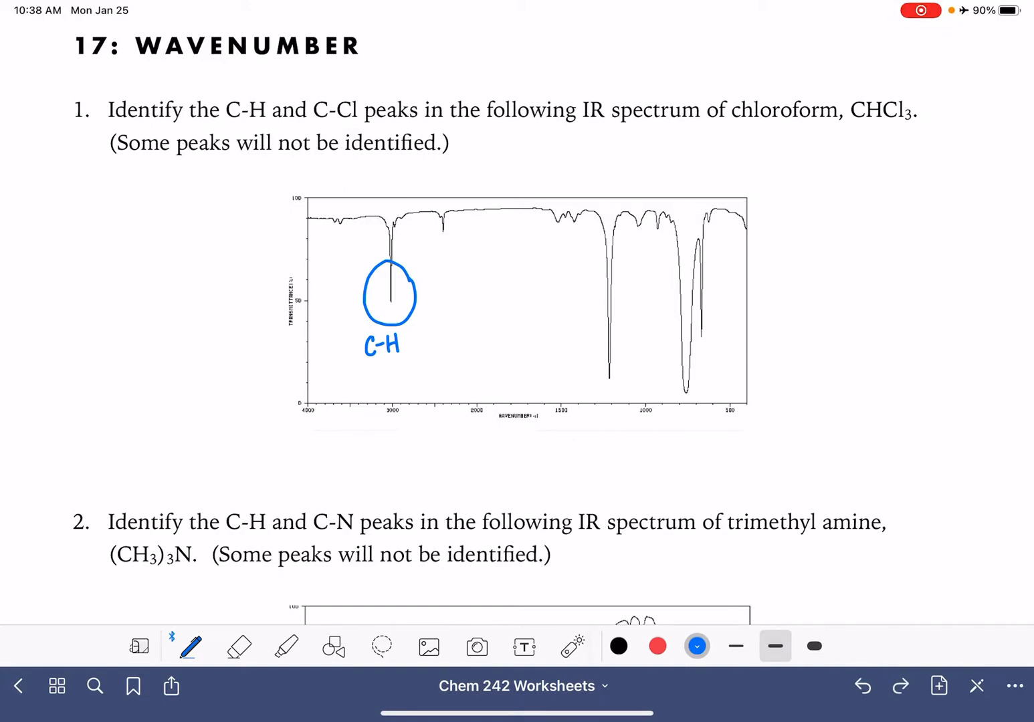
pyautogui.moveTo(675, 355); pyautogui.dragTo(796, 327)
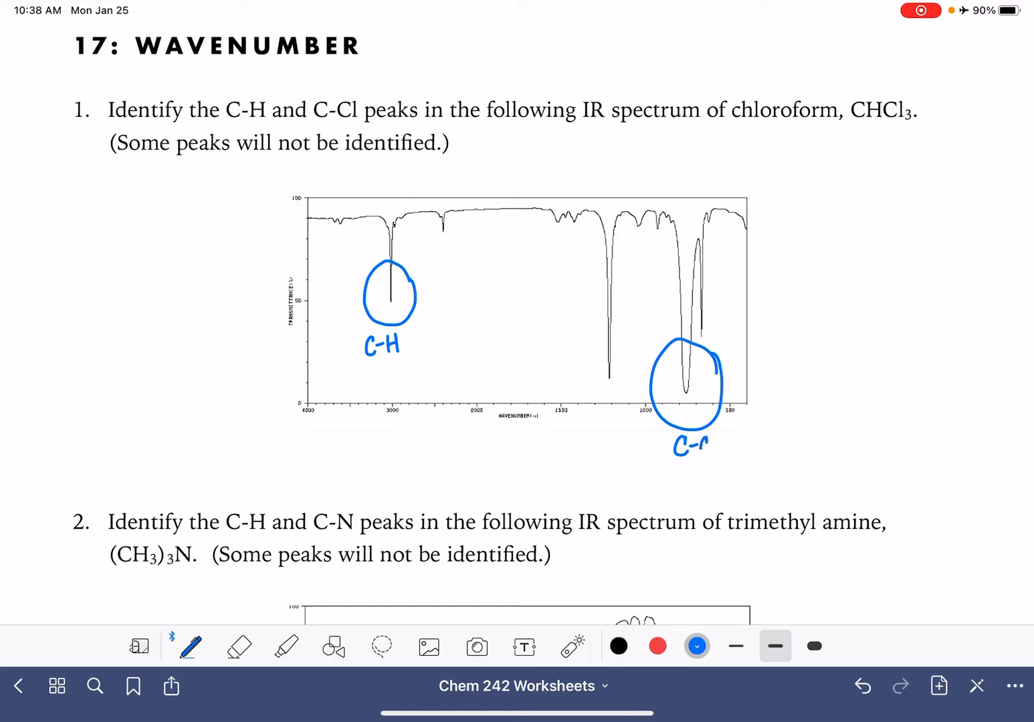
pyautogui.write('Cl')
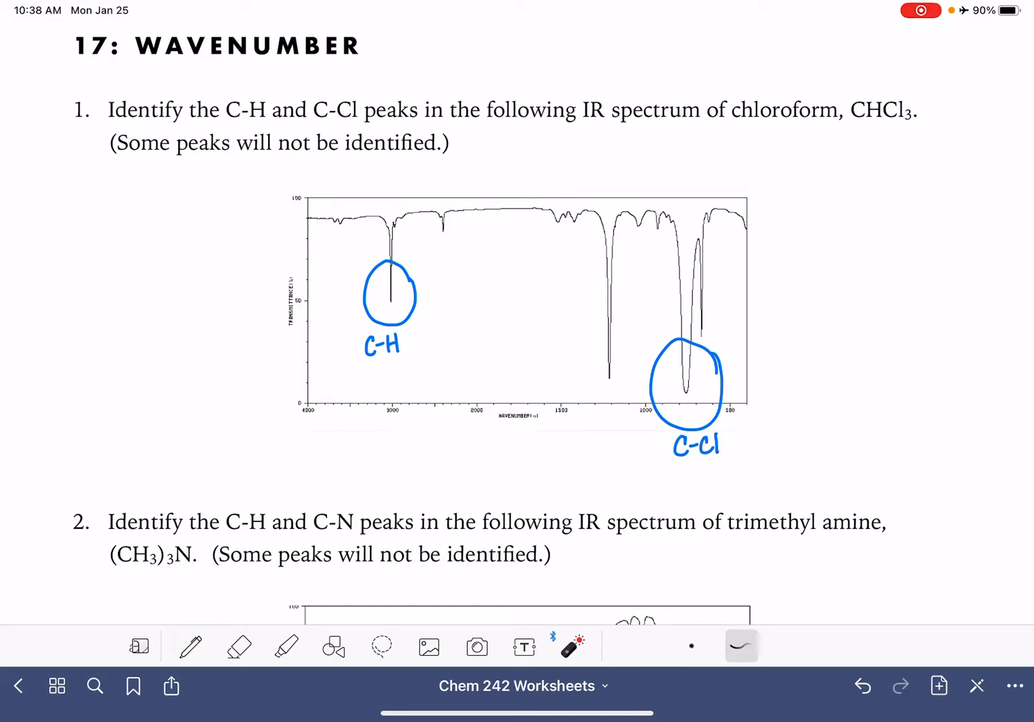
pyautogui.moveTo(609, 201); pyautogui.dragTo(615, 314)
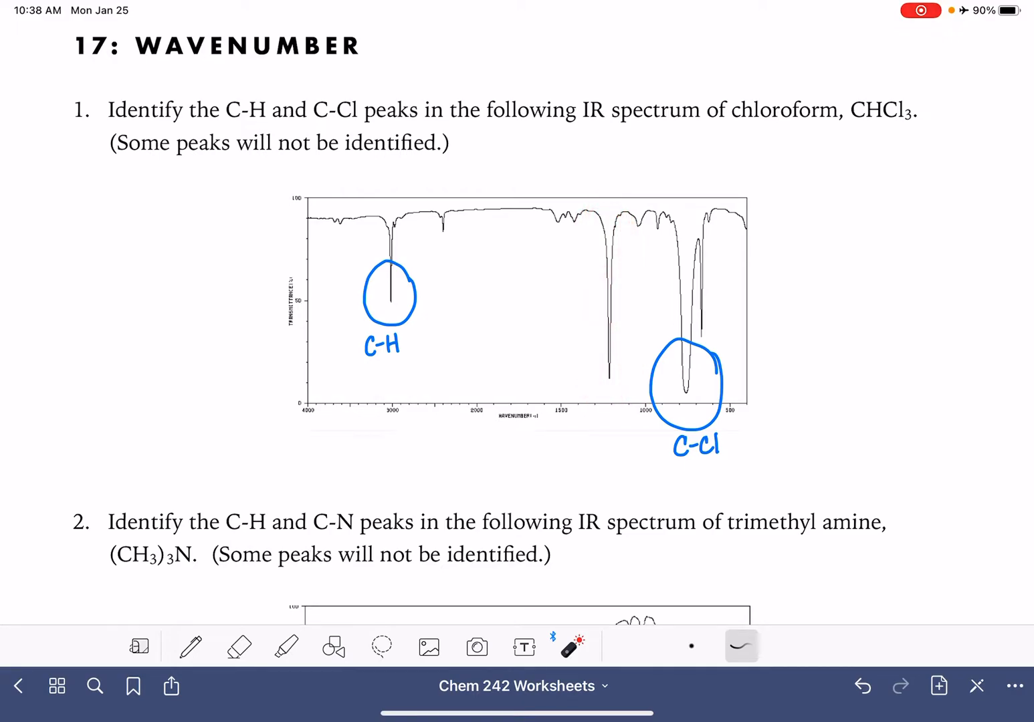
pyautogui.moveTo(602, 241); pyautogui.dragTo(602, 402)
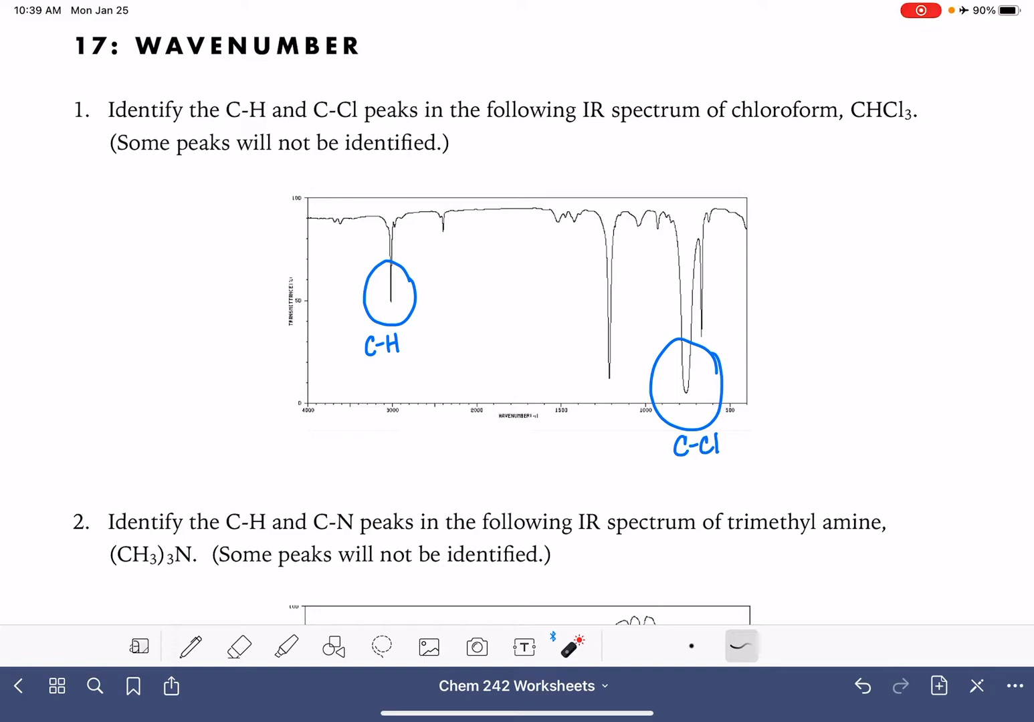
# - Scroll to question 2 and handwrite C-H and C-N beside the trimethyl amine peaks
pyautogui.scroll(-3)
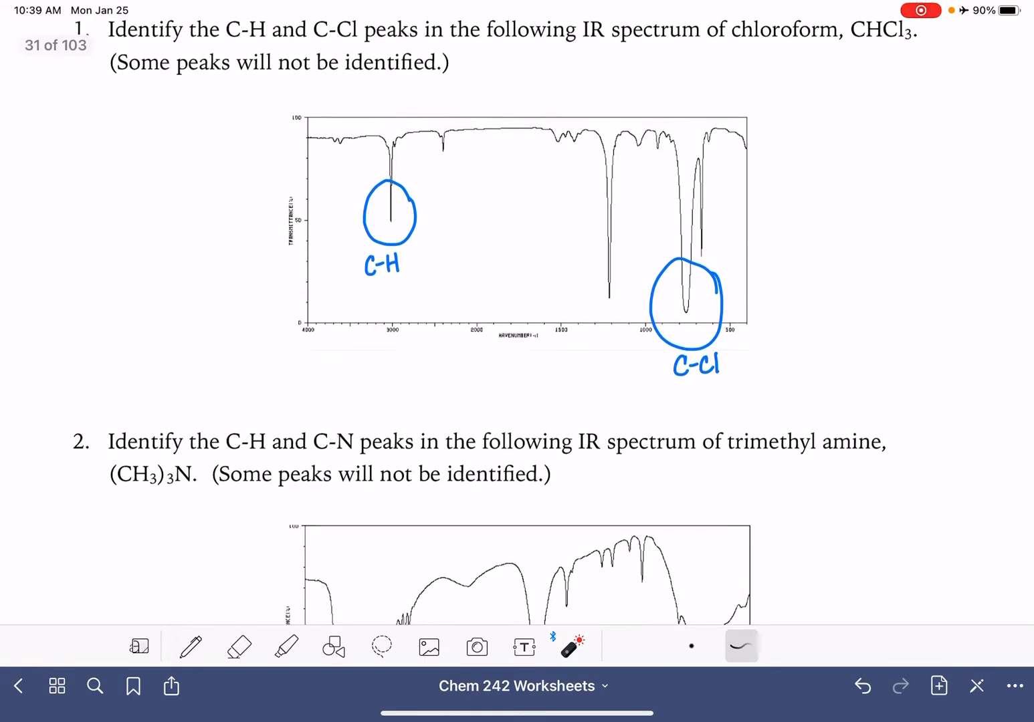
pyautogui.scroll(-3)
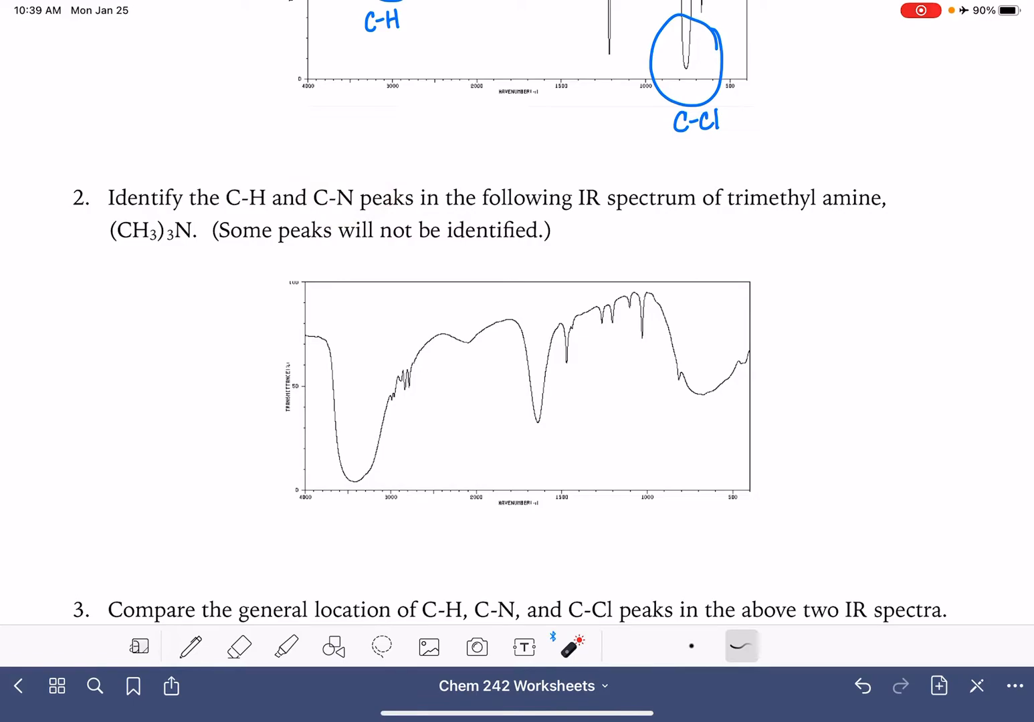
pyautogui.click(190, 647)
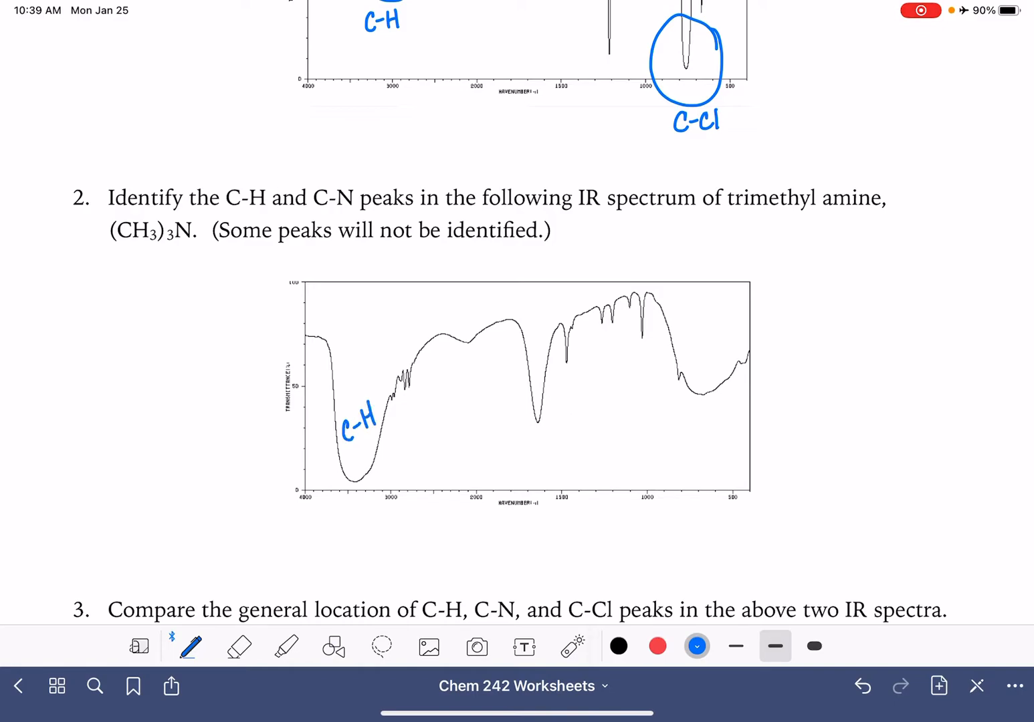
pyautogui.write('C-I')
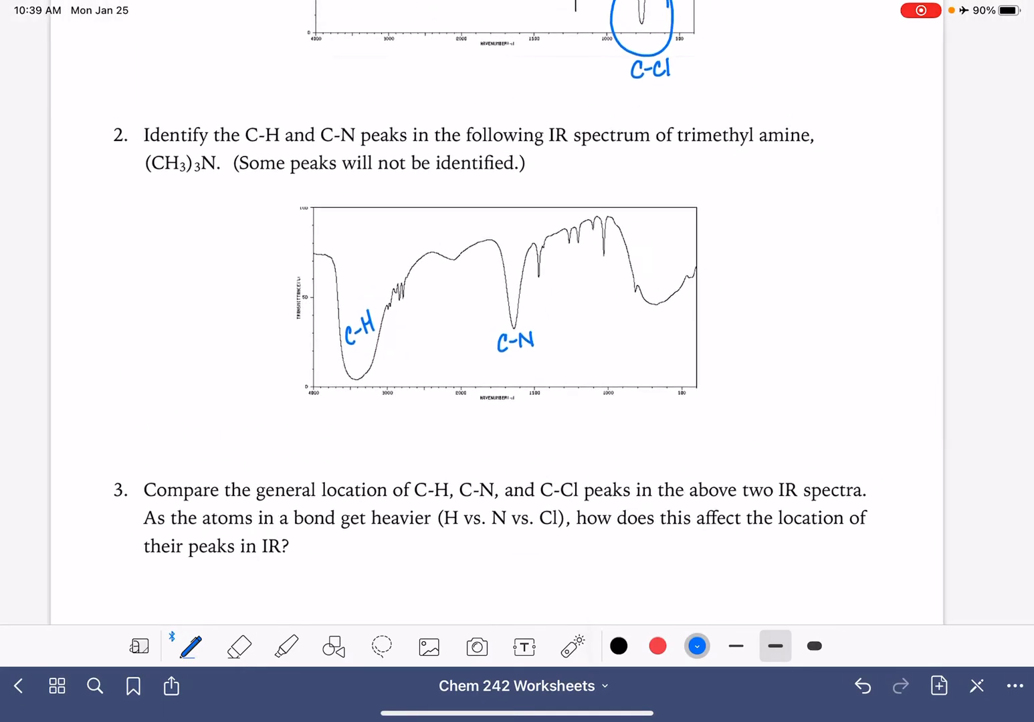
pyautogui.scroll(-3)
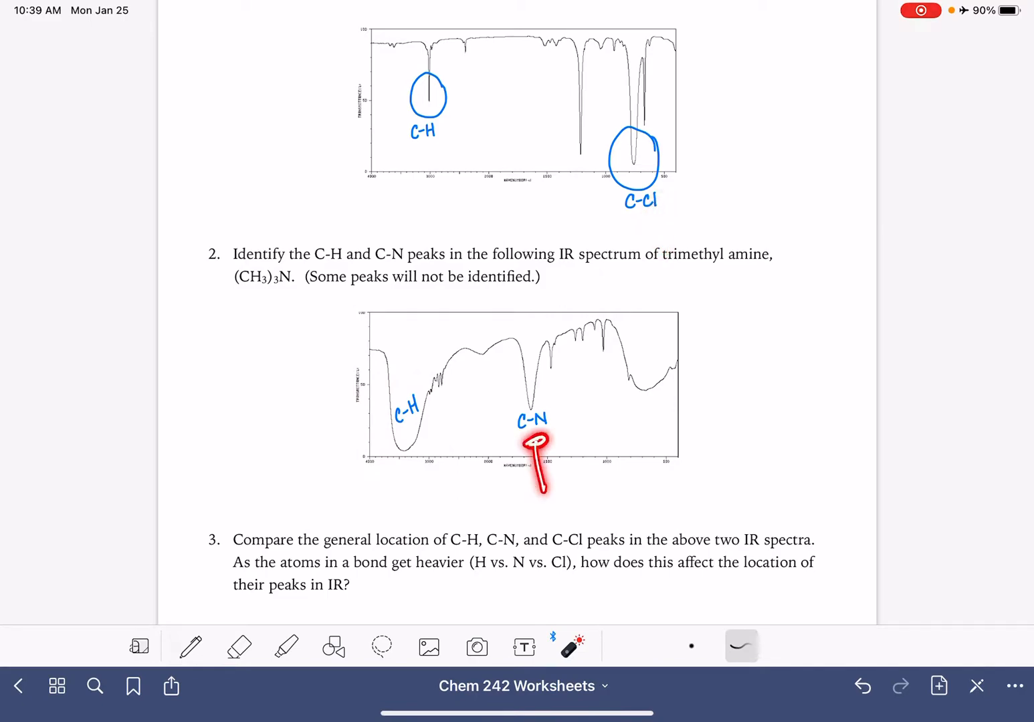
pyautogui.scroll(-3)
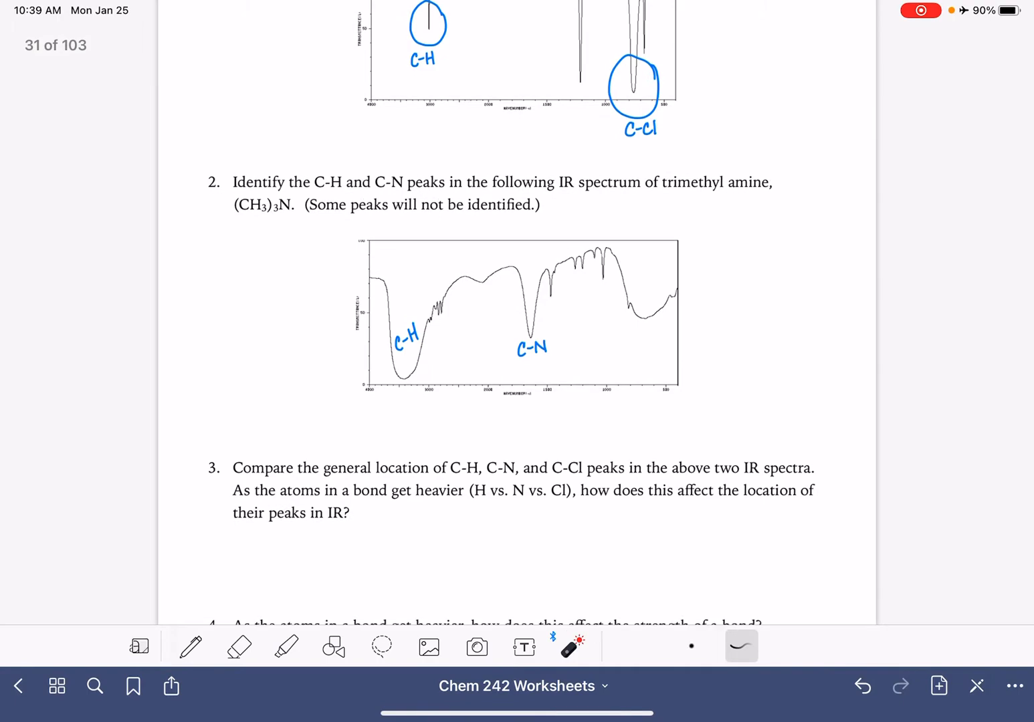
pyautogui.scroll(-3)
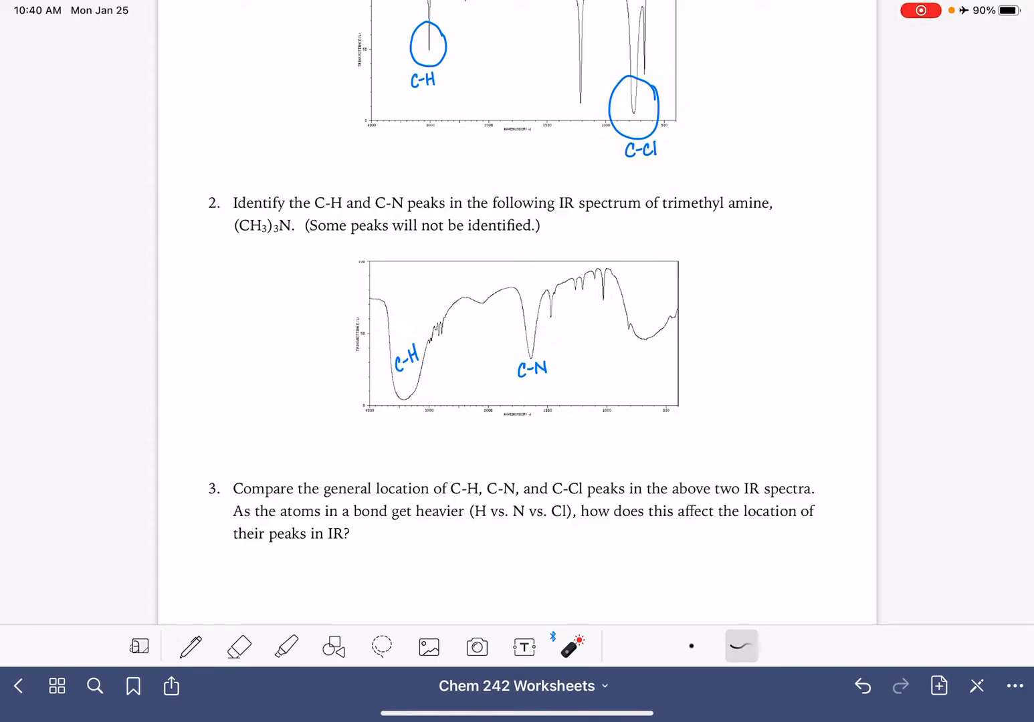
# - Handwrite 'As atoms get heavier, peaks appear further R on IR' under question 3
pyautogui.click(191, 648)
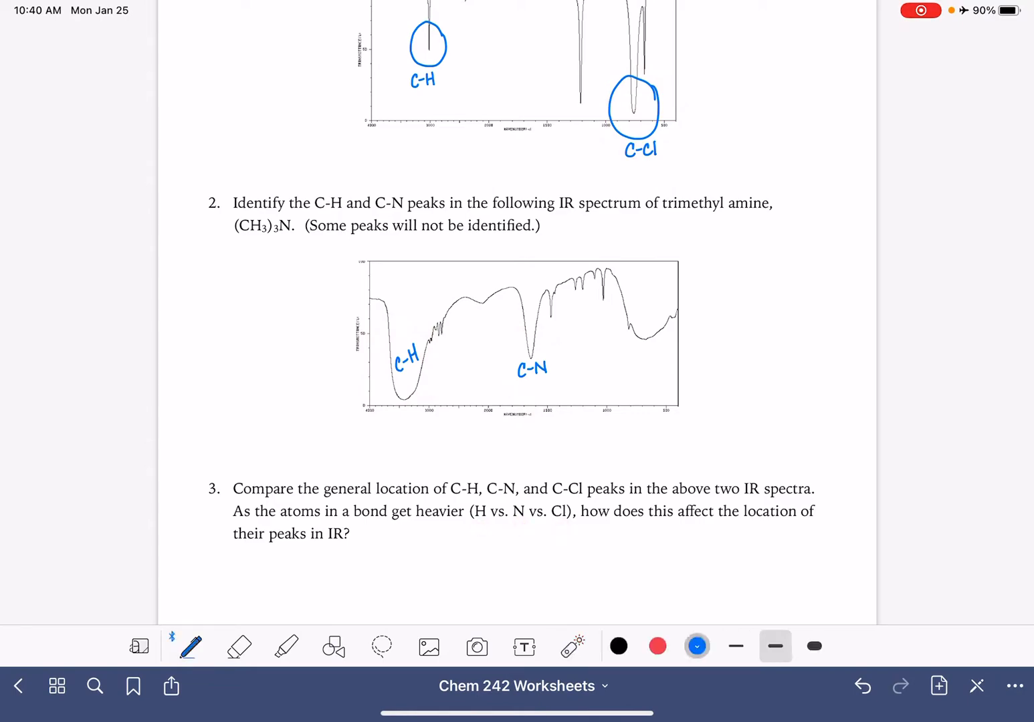
pyautogui.moveTo(286, 559); pyautogui.dragTo(286, 582)
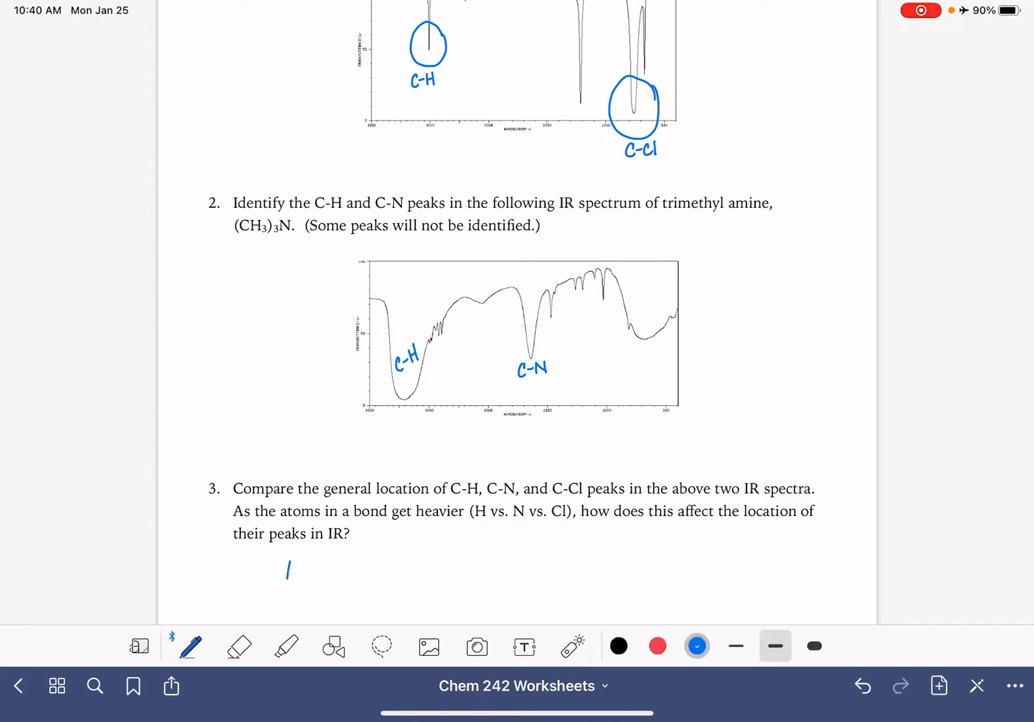
pyautogui.write('As at')
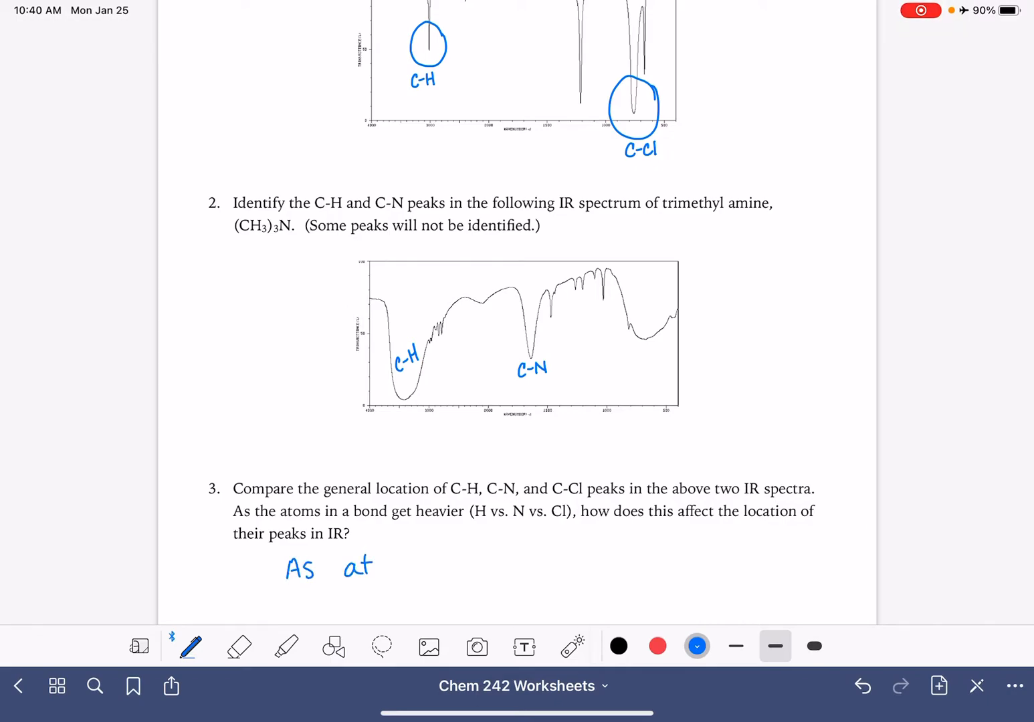
pyautogui.write('atoms g')
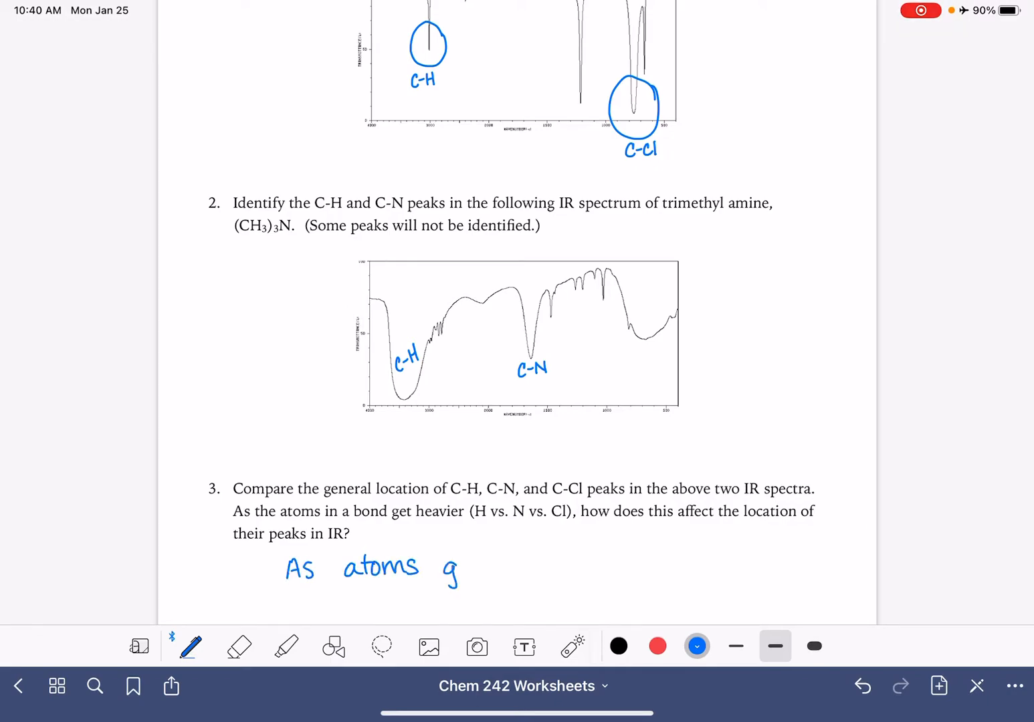
pyautogui.write('get her')
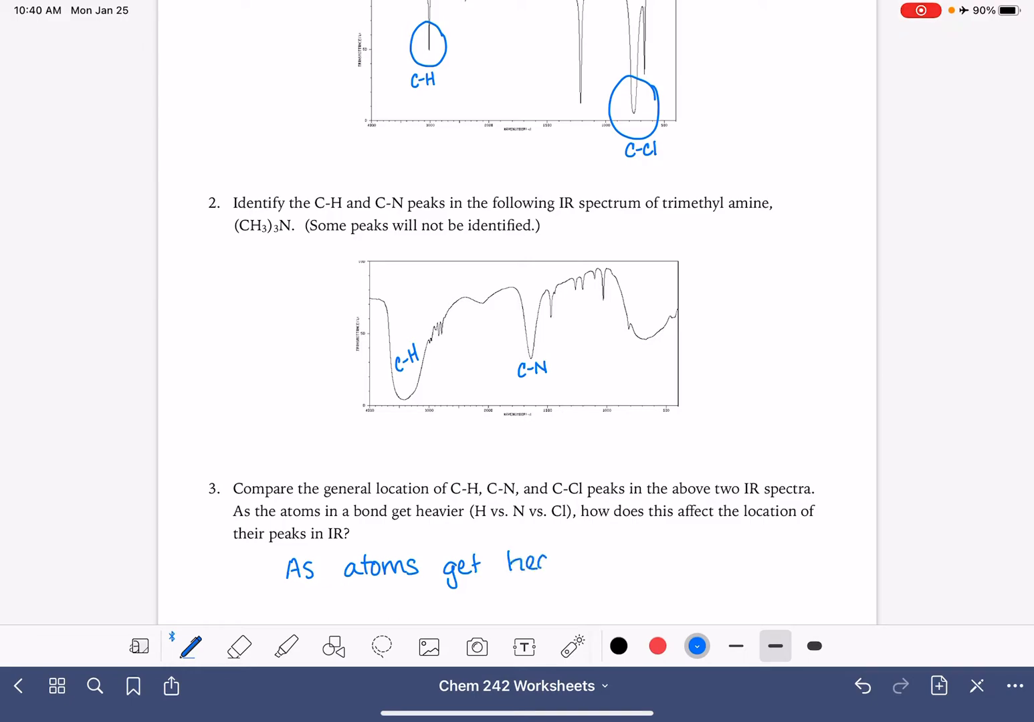
pyautogui.write('heavier, p')
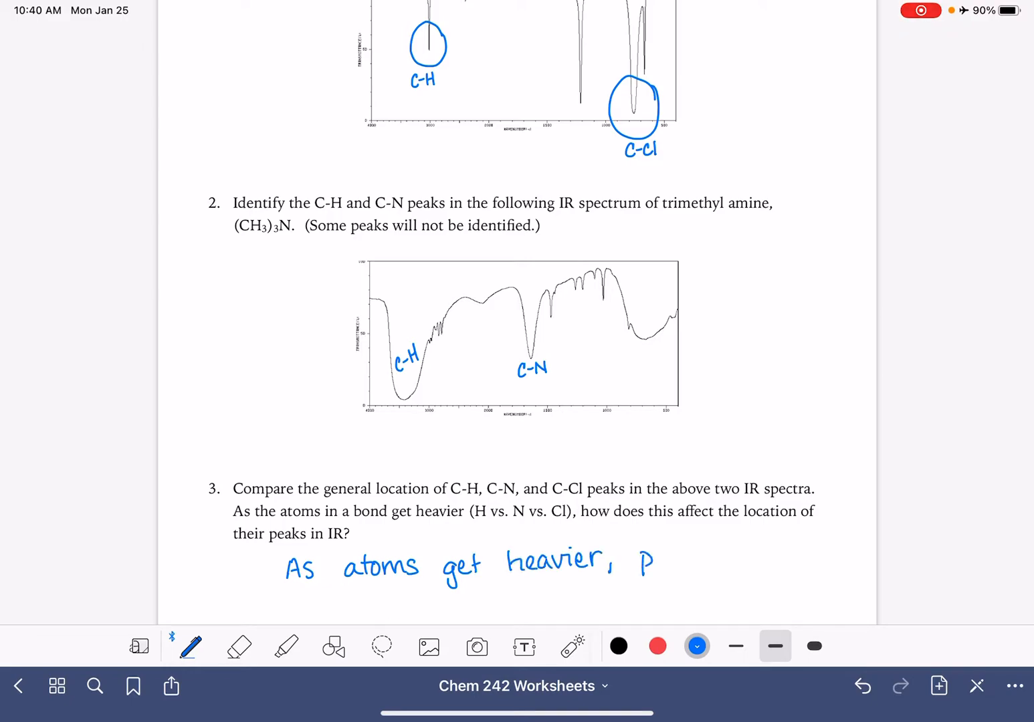
pyautogui.write('eaks appear')
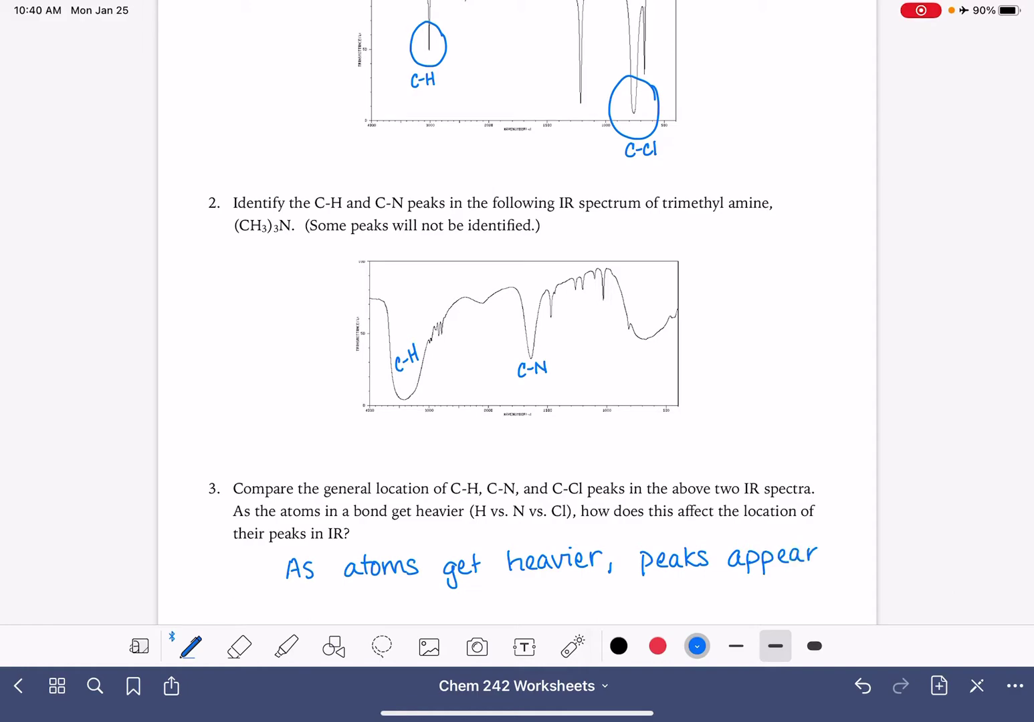
pyautogui.write('furt')
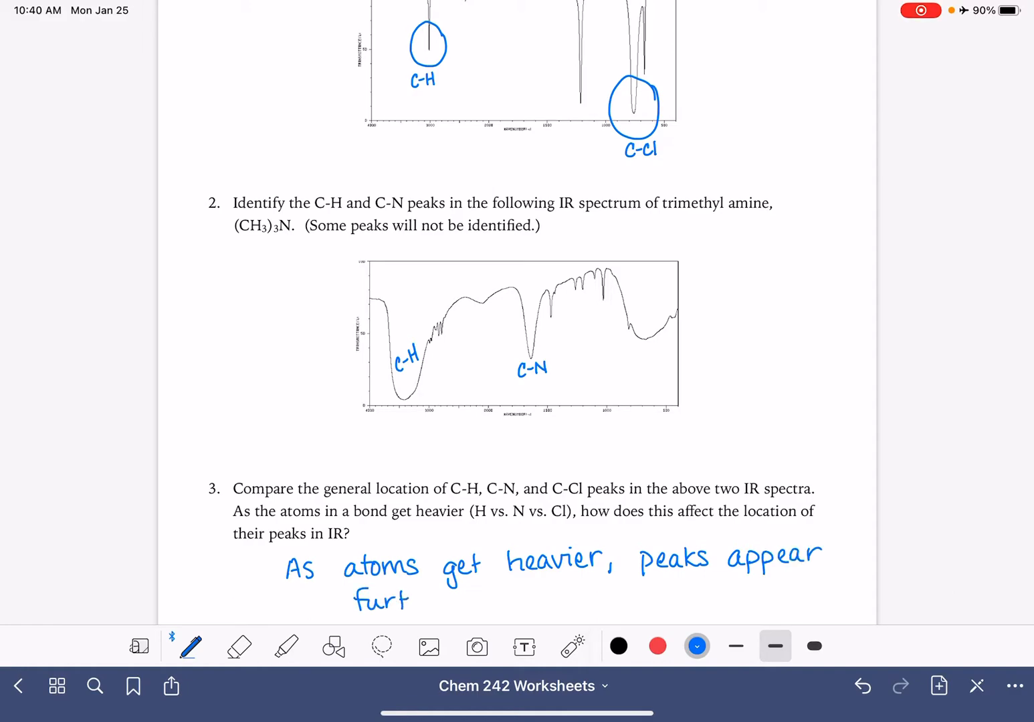
pyautogui.write('further R')
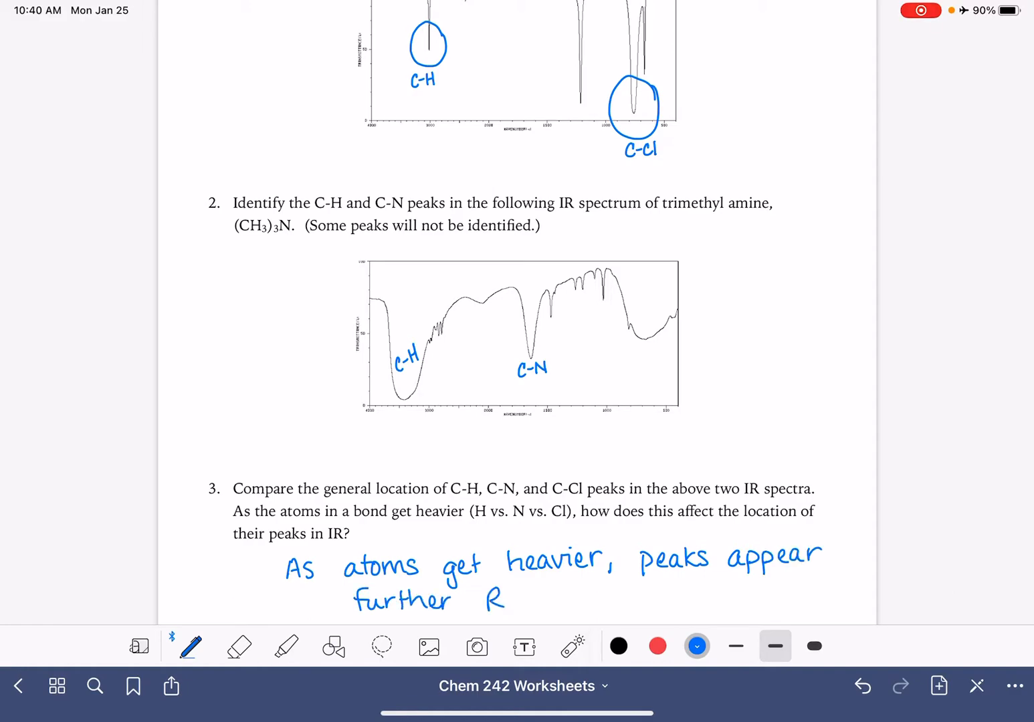
pyautogui.write('on IR')
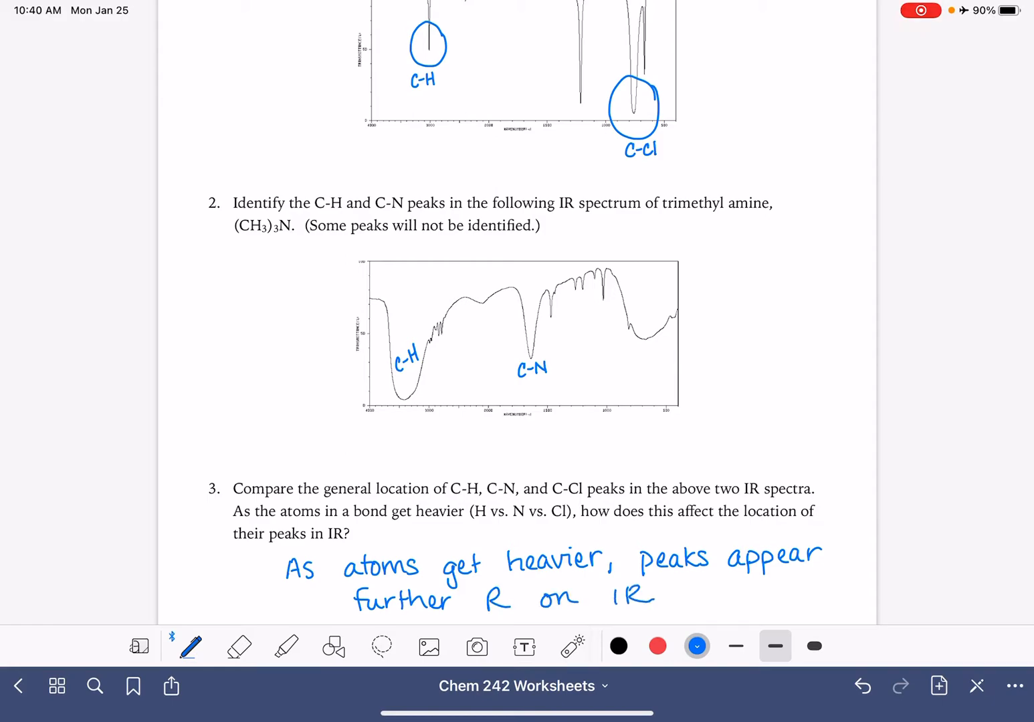
pyautogui.scroll(-3)
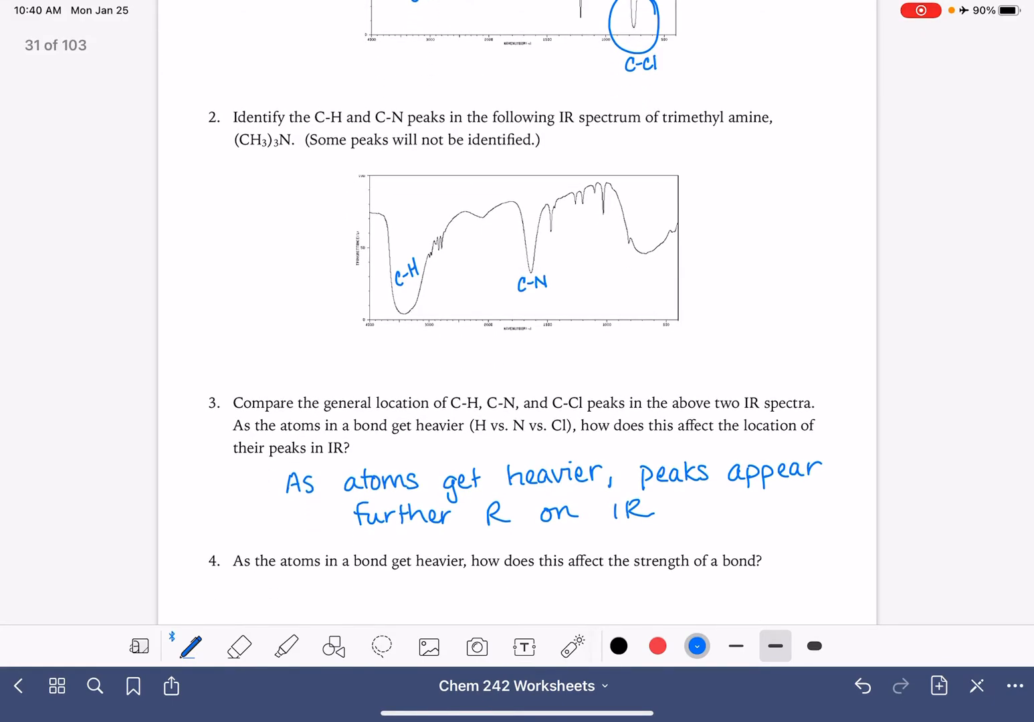
# - Handwrite 'heavy atom = weak bond' in blue under question 4
pyautogui.click(572, 646)
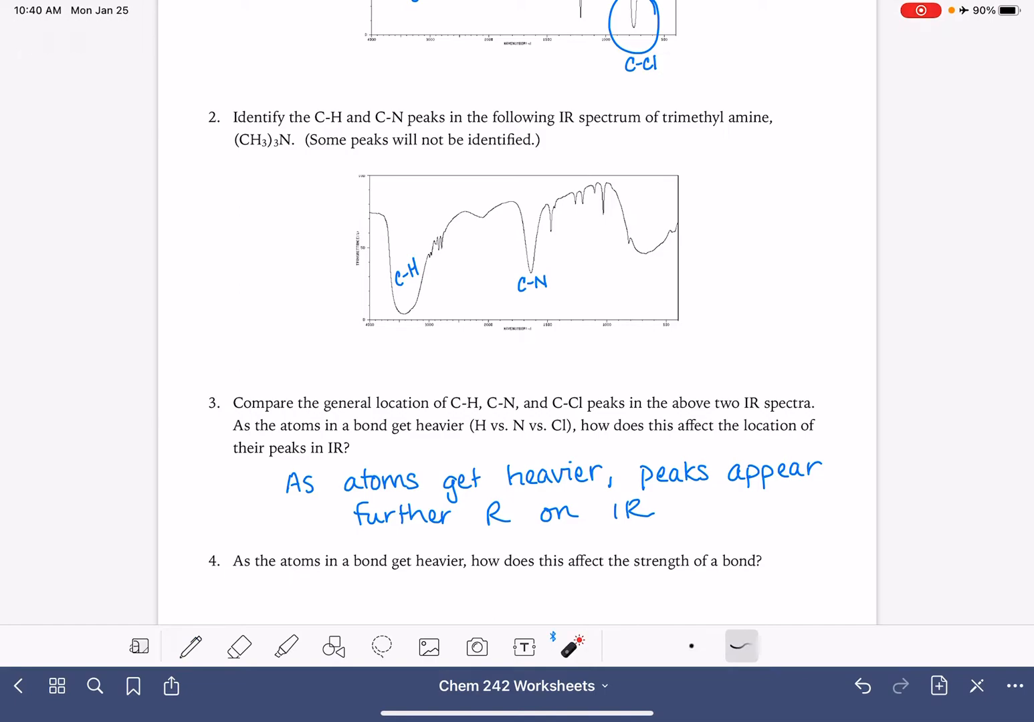
pyautogui.moveTo(405, 304); pyautogui.dragTo(646, 297)
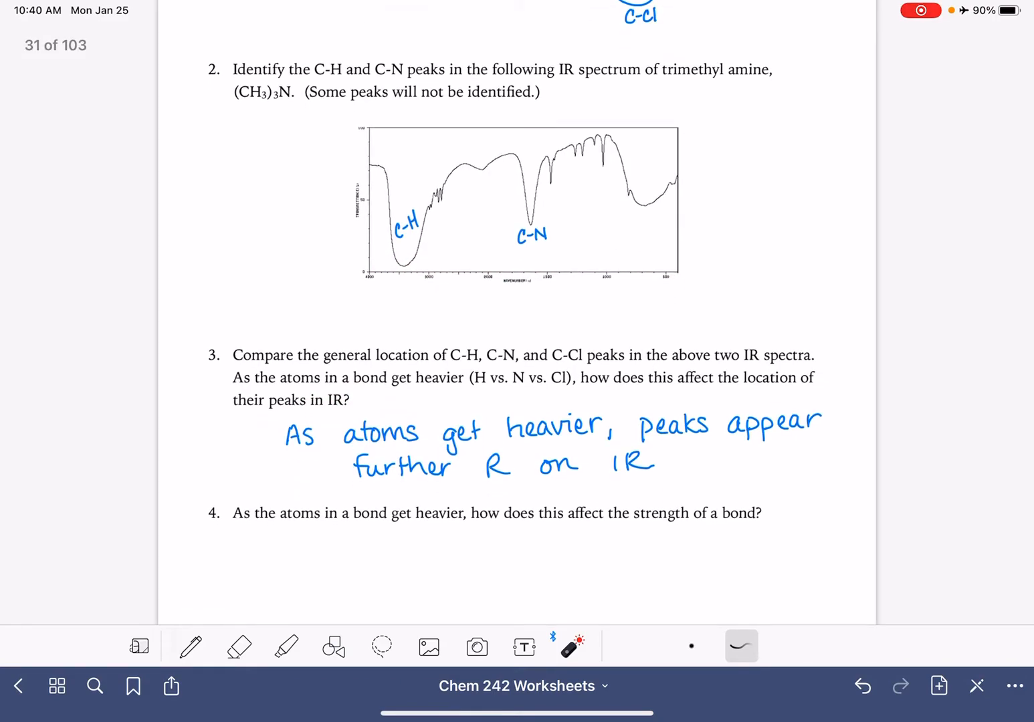
pyautogui.click(190, 648)
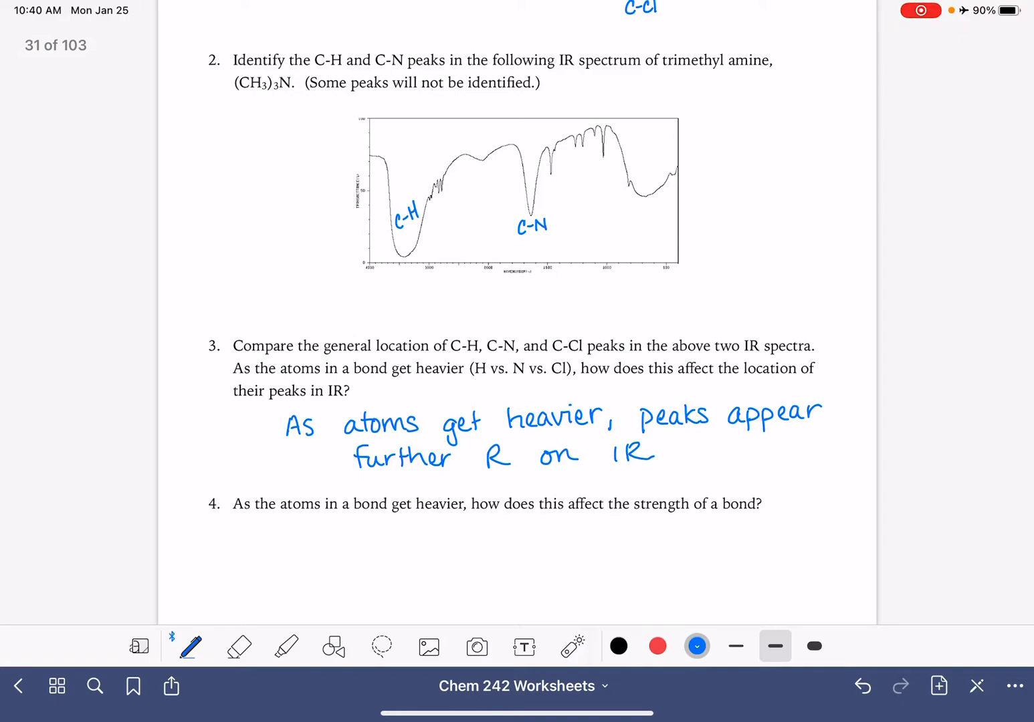
pyautogui.moveTo(285, 555); pyautogui.dragTo(328, 535)
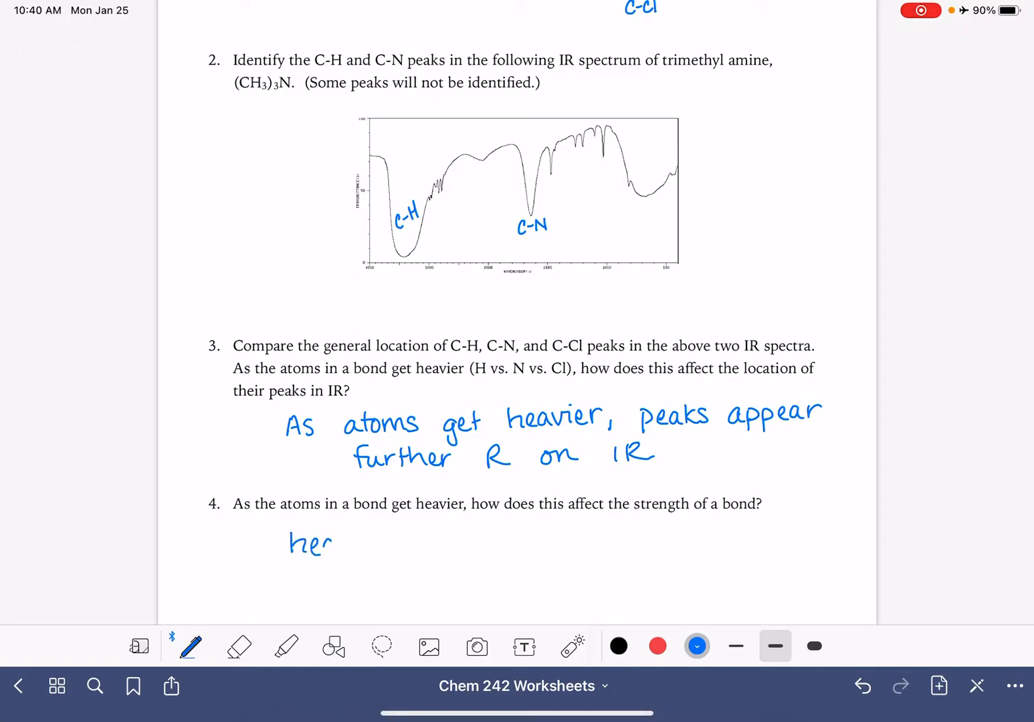
pyautogui.write('heavy o')
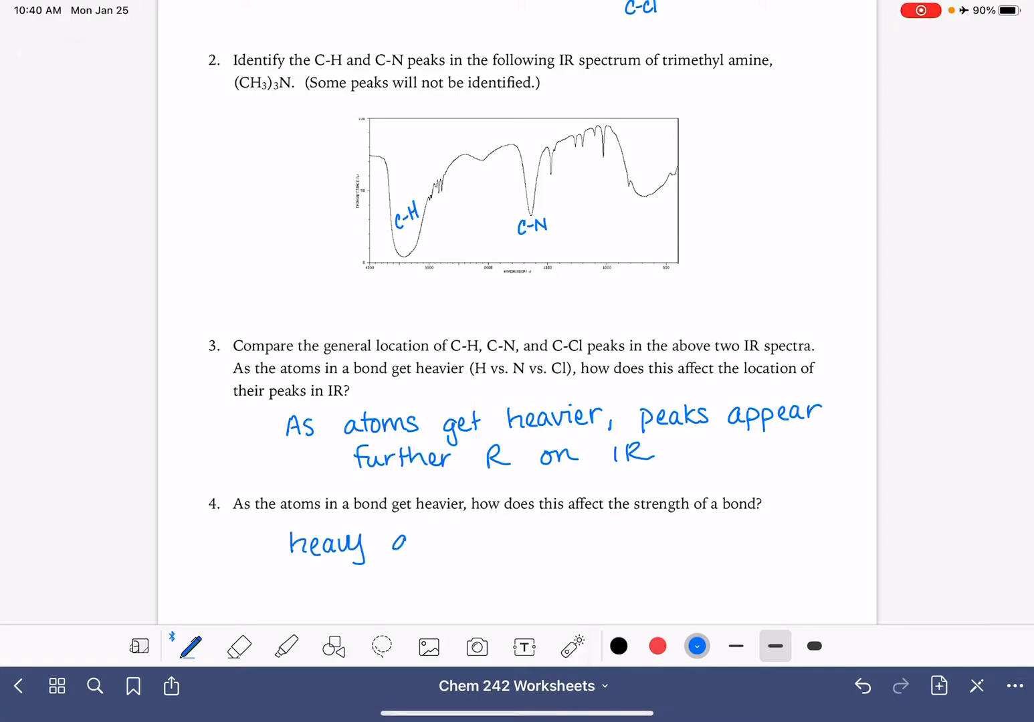
pyautogui.write('atom =')
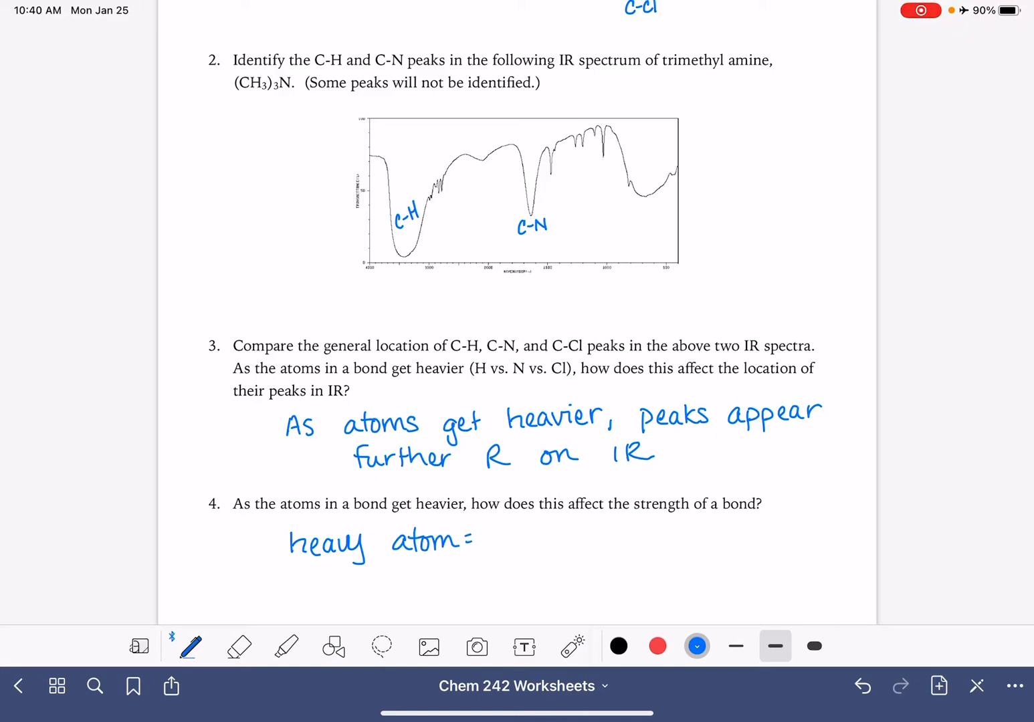
pyautogui.write('weak bon')
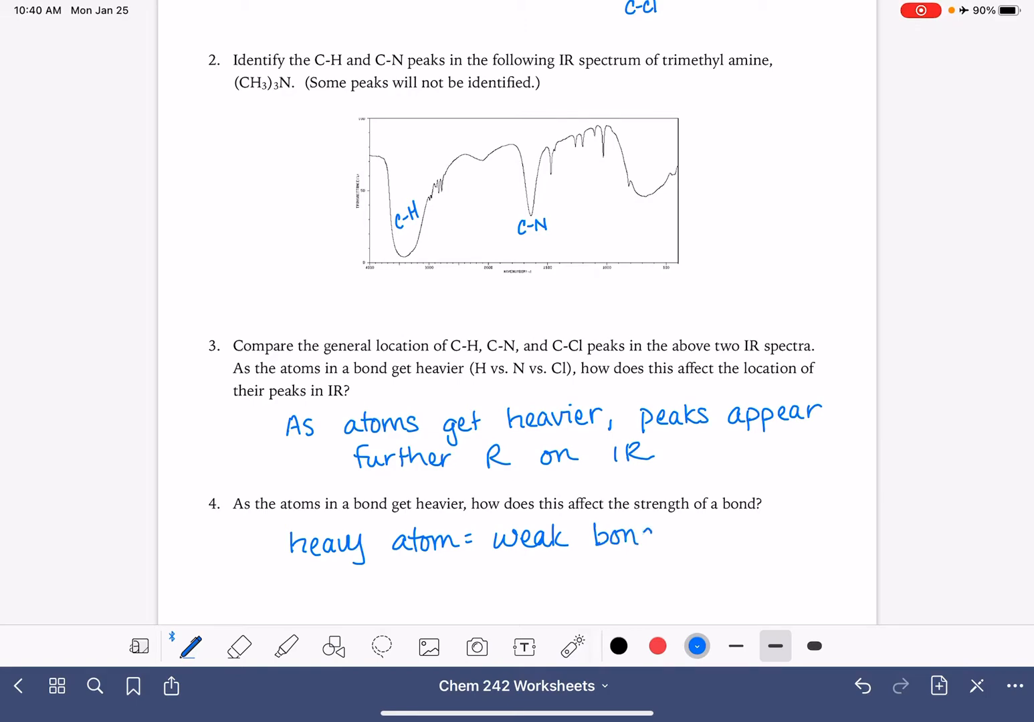
pyautogui.write('d')
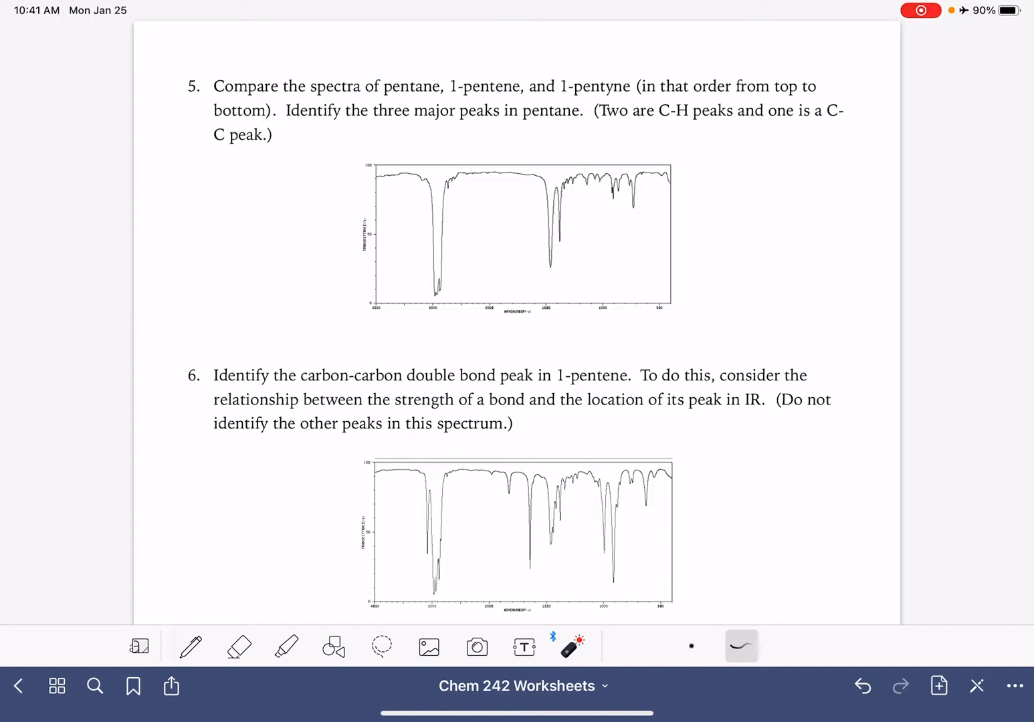
# - Sketch pentane's zigzag and circle its major peaks, labeling them C-H and C-C/C-H
pyautogui.click(190, 647)
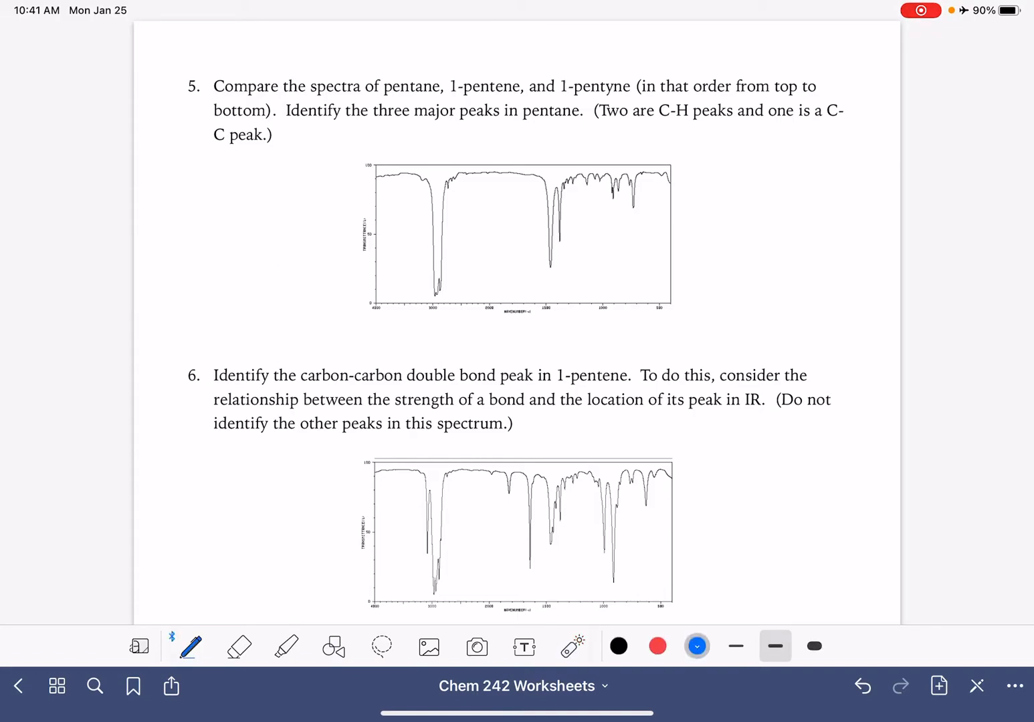
pyautogui.moveTo(458, 352); pyautogui.dragTo(539, 333)
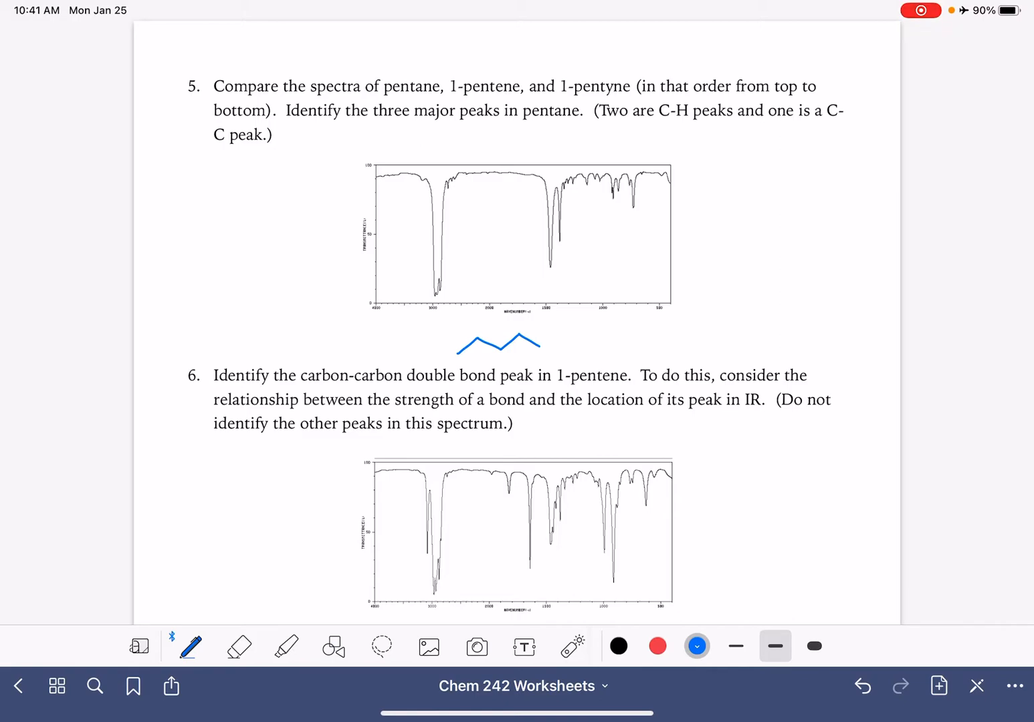
pyautogui.moveTo(422, 268); pyautogui.dragTo(455, 301)
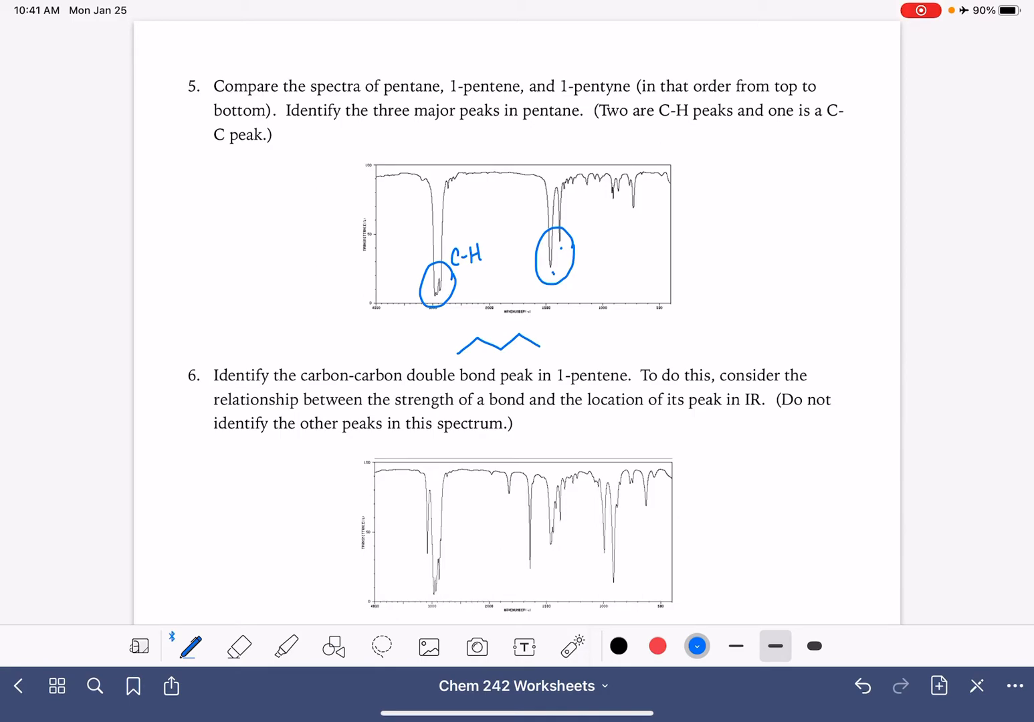
pyautogui.write('C-C')
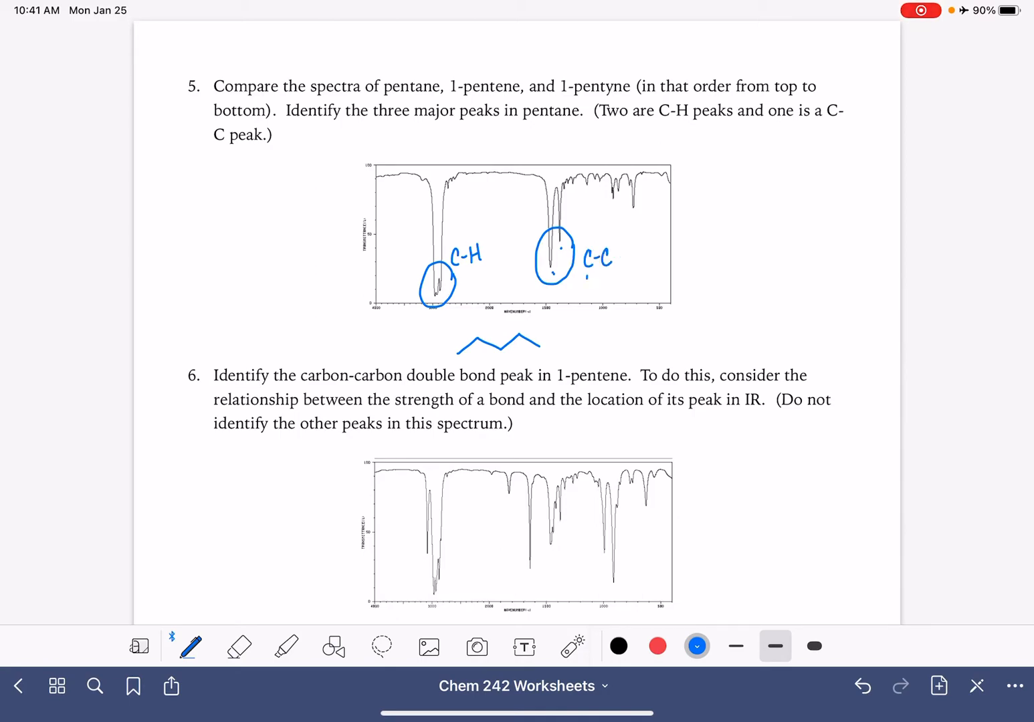
pyautogui.write('C-H')
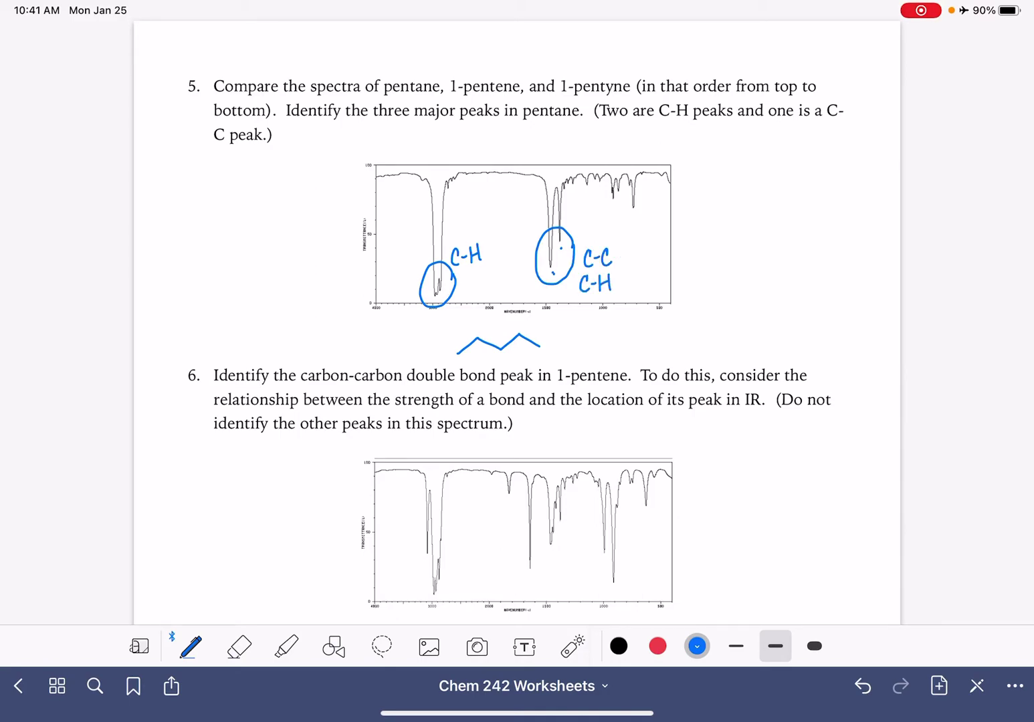
pyautogui.click(238, 647)
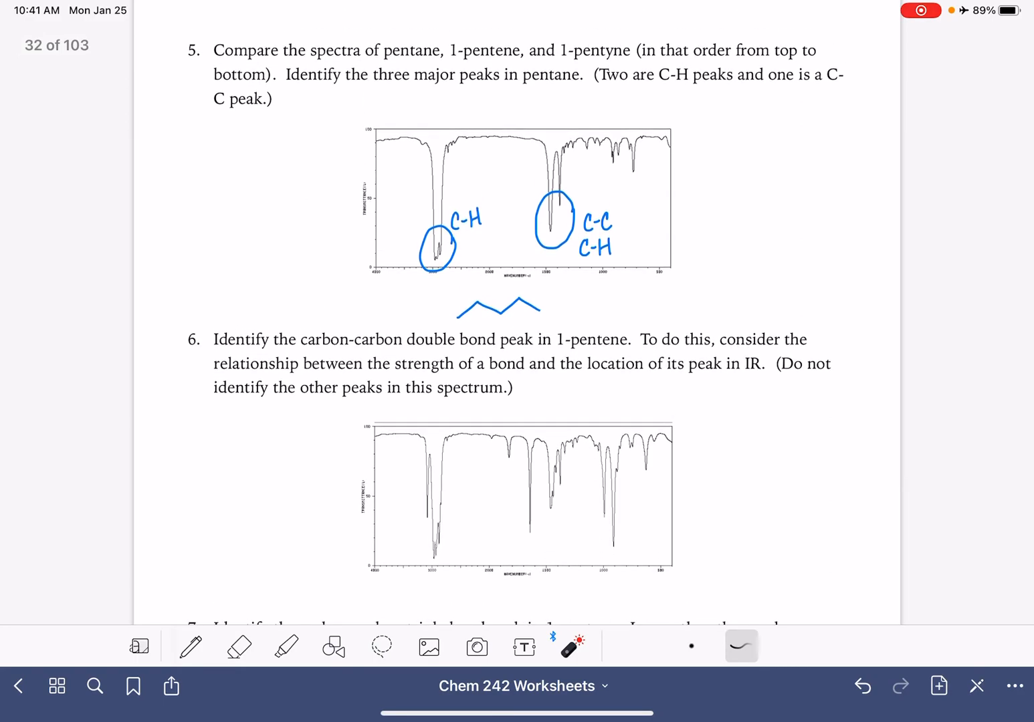
# - Draw the 1-pentene zigzag skeleton with its double bond under the second spectrum
pyautogui.scroll(-3)
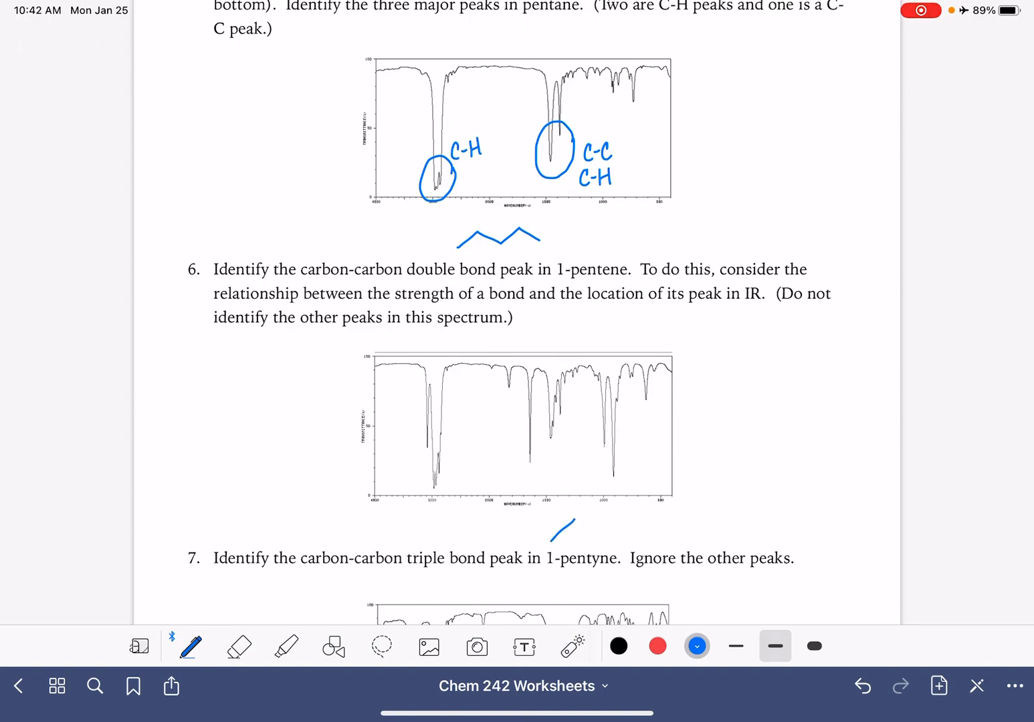
pyautogui.moveTo(555, 541); pyautogui.dragTo(652, 518)
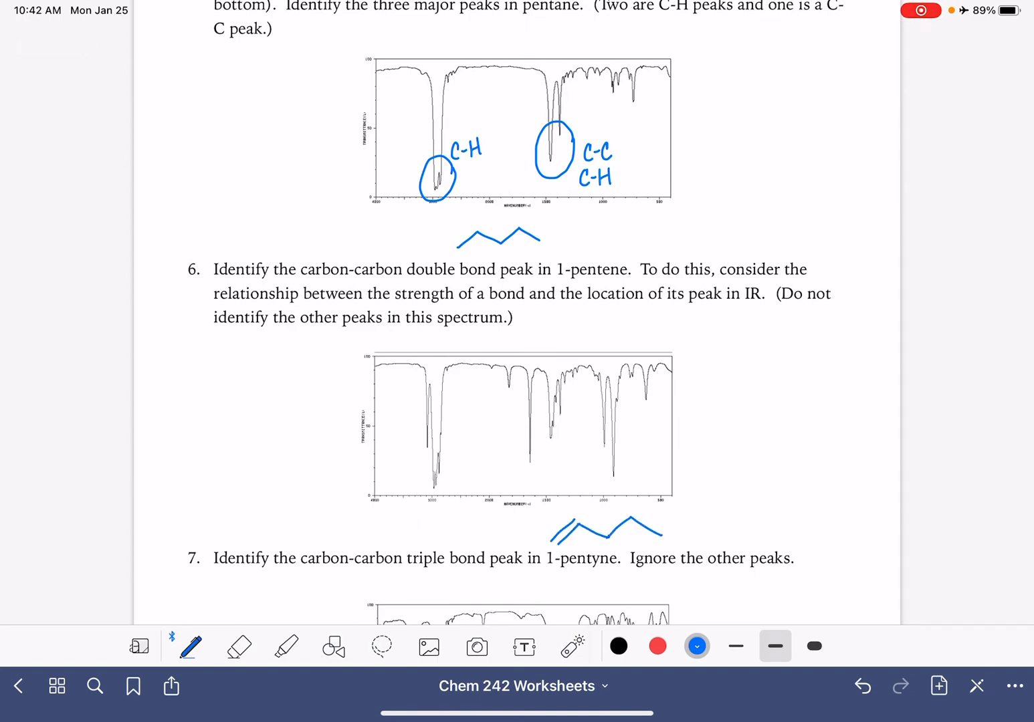
pyautogui.scroll(-3)
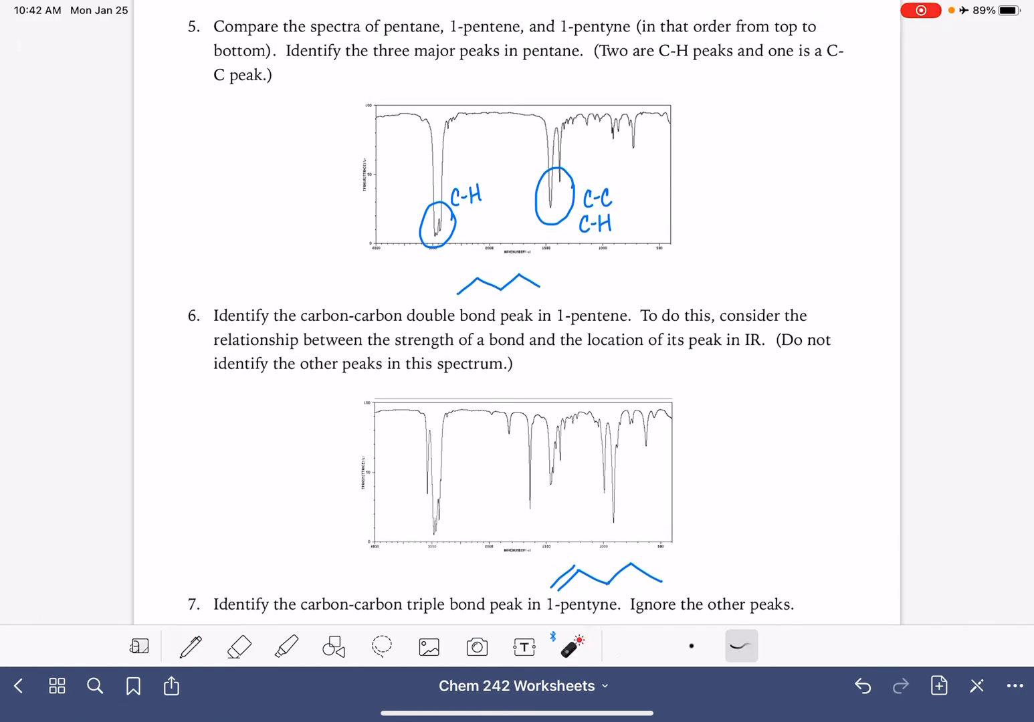
# - Compare peaks with the laser pointer, then circle and label the C=C peak
pyautogui.moveTo(432, 100); pyautogui.dragTo(435, 260)
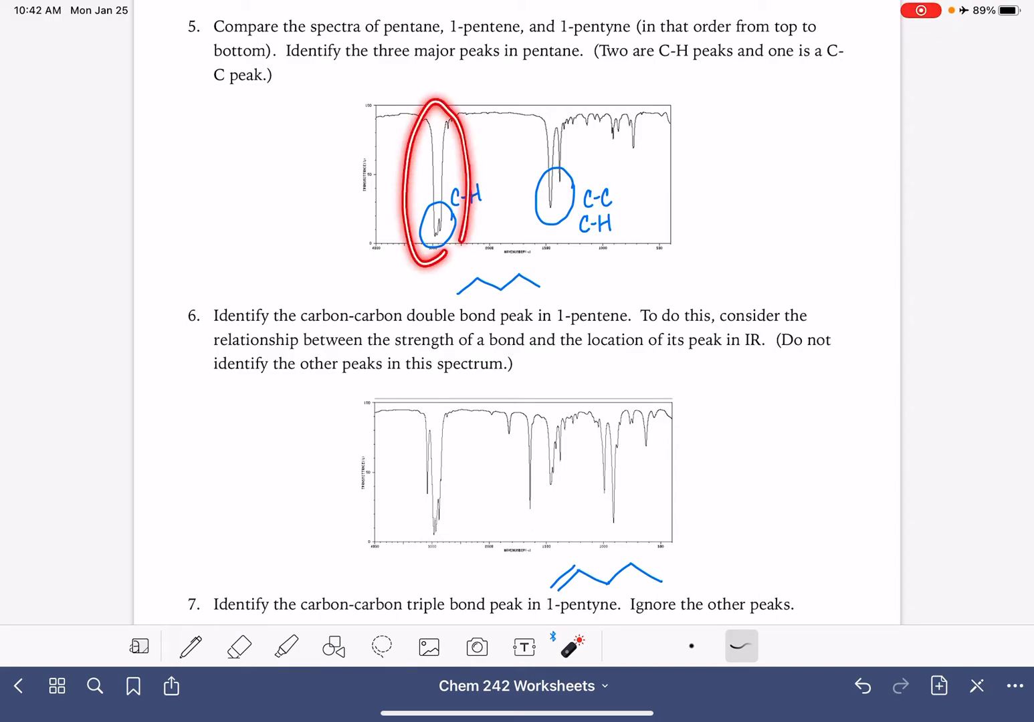
pyautogui.moveTo(432, 395); pyautogui.dragTo(431, 528)
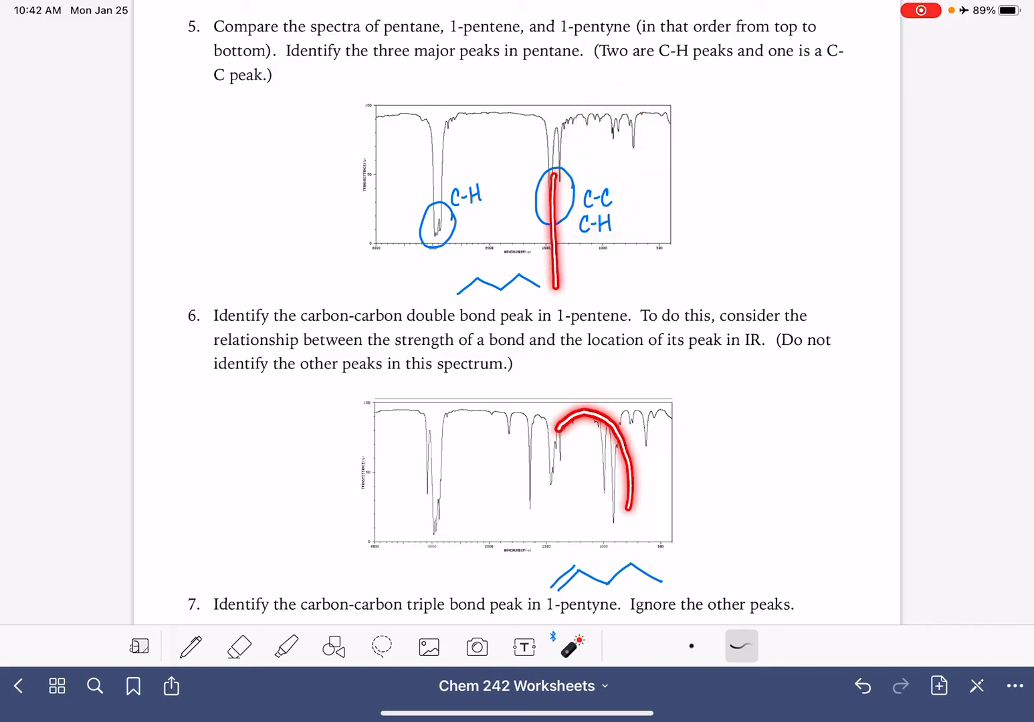
pyautogui.moveTo(554, 187); pyautogui.dragTo(554, 455)
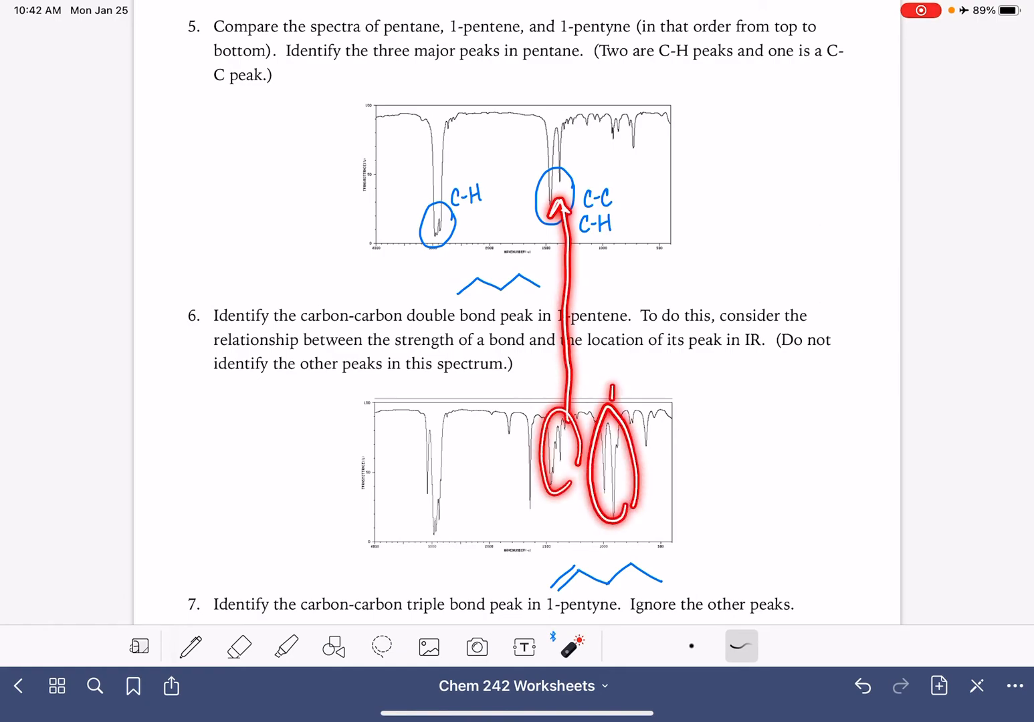
pyautogui.moveTo(609, 415); pyautogui.dragTo(610, 147)
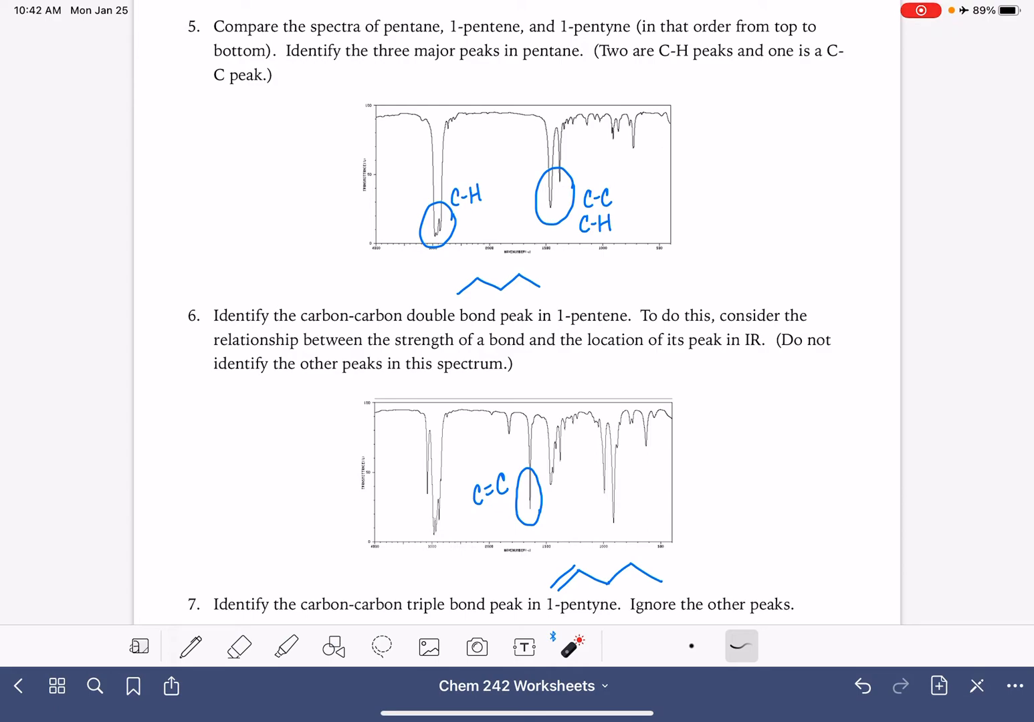
pyautogui.scroll(-3)
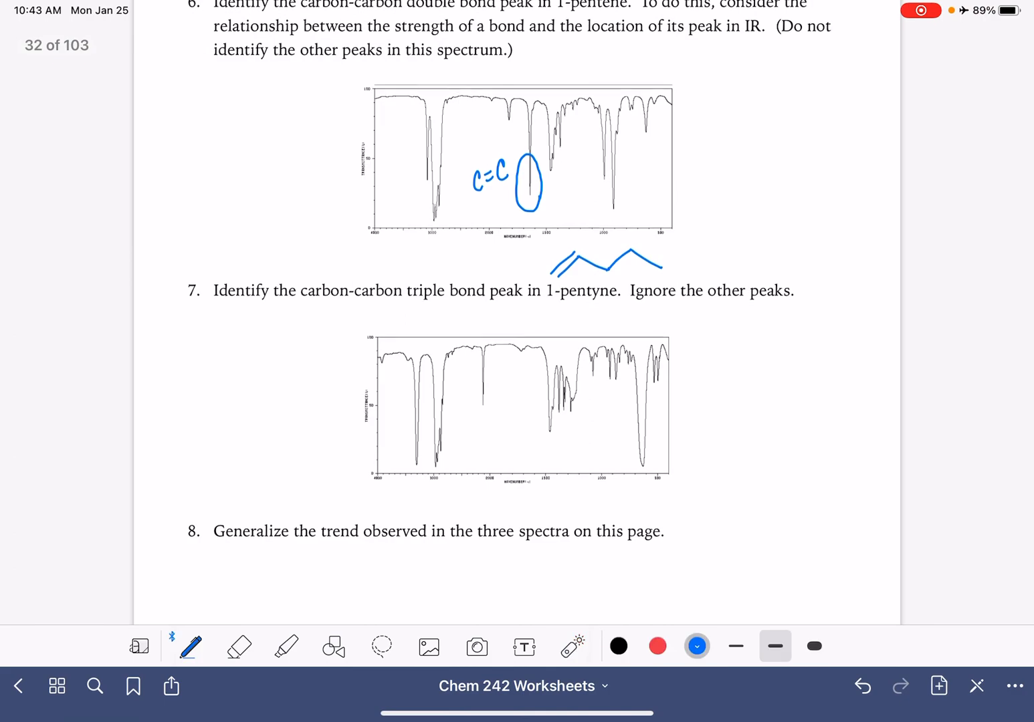
# - Draw the 1-pentyne skeleton with its triple bond under the third spectrum
pyautogui.moveTo(616, 498); pyautogui.dragTo(642, 508)
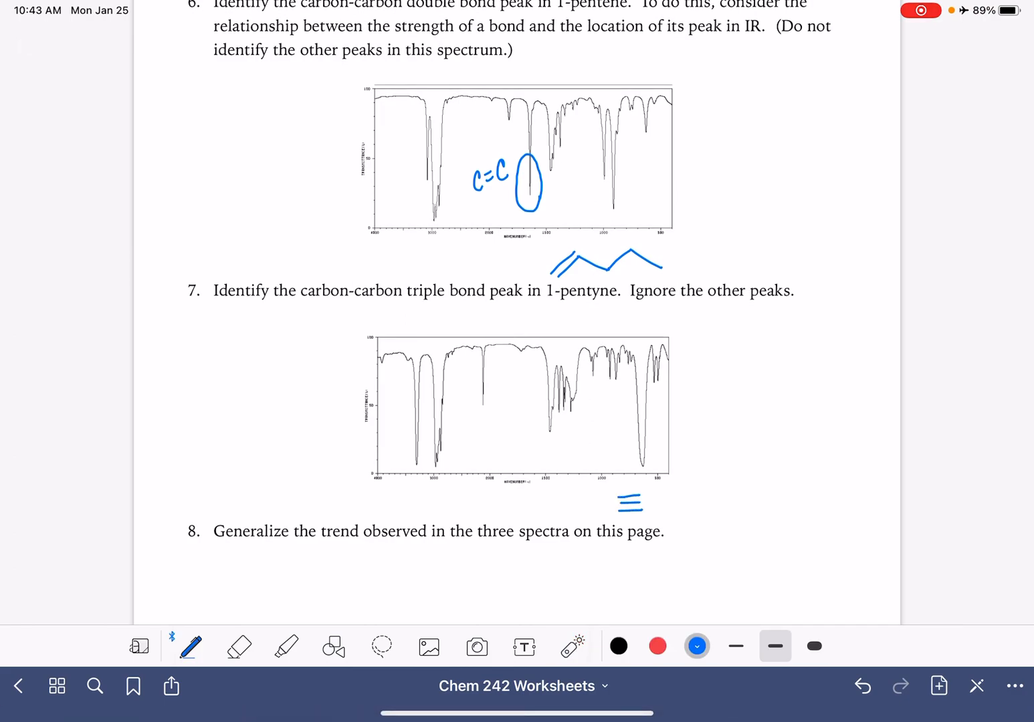
pyautogui.moveTo(649, 498); pyautogui.dragTo(686, 478)
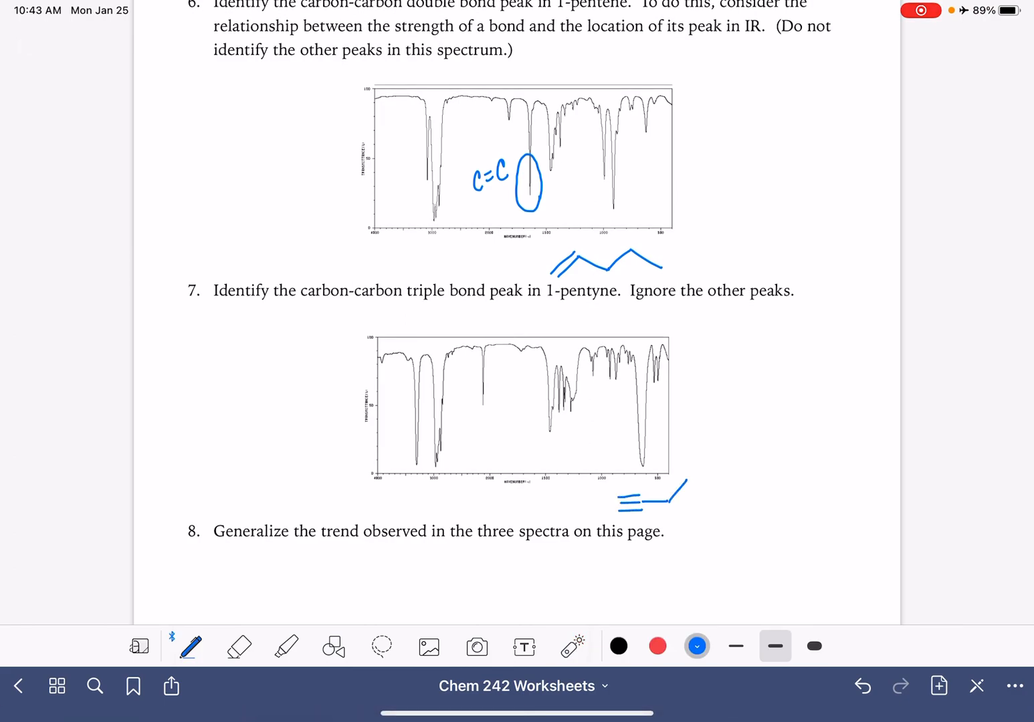
pyautogui.moveTo(682, 482); pyautogui.dragTo(712, 502)
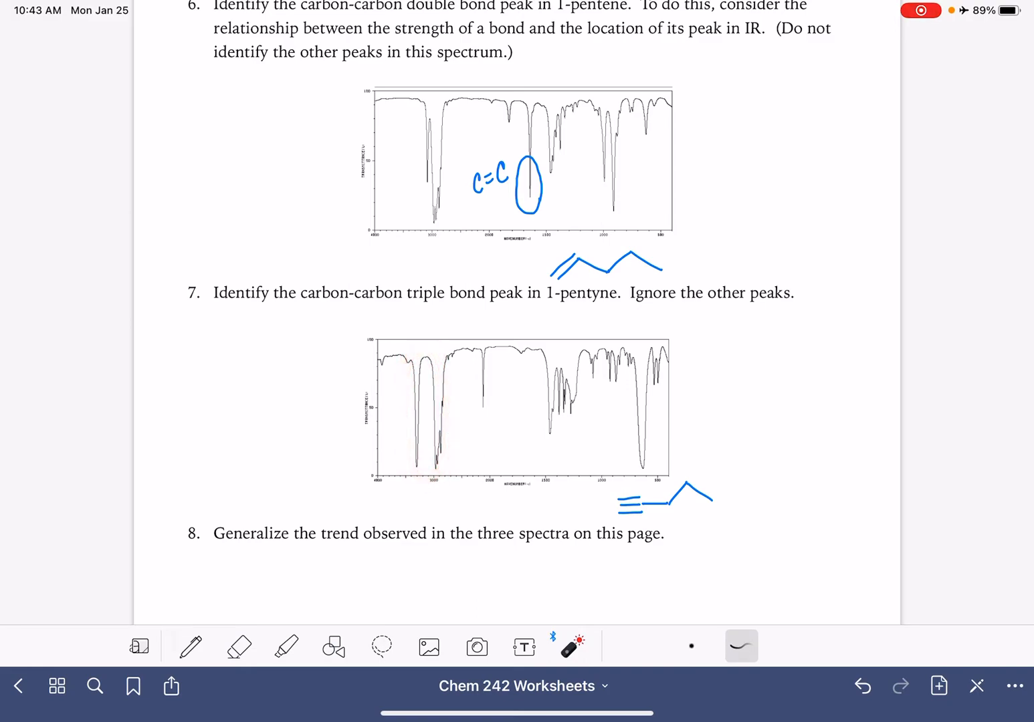
# - Circle the sharp triple-bond peak, label it C≡C, and mark spectrum regions
pyautogui.moveTo(548, 141); pyautogui.dragTo(662, 154)
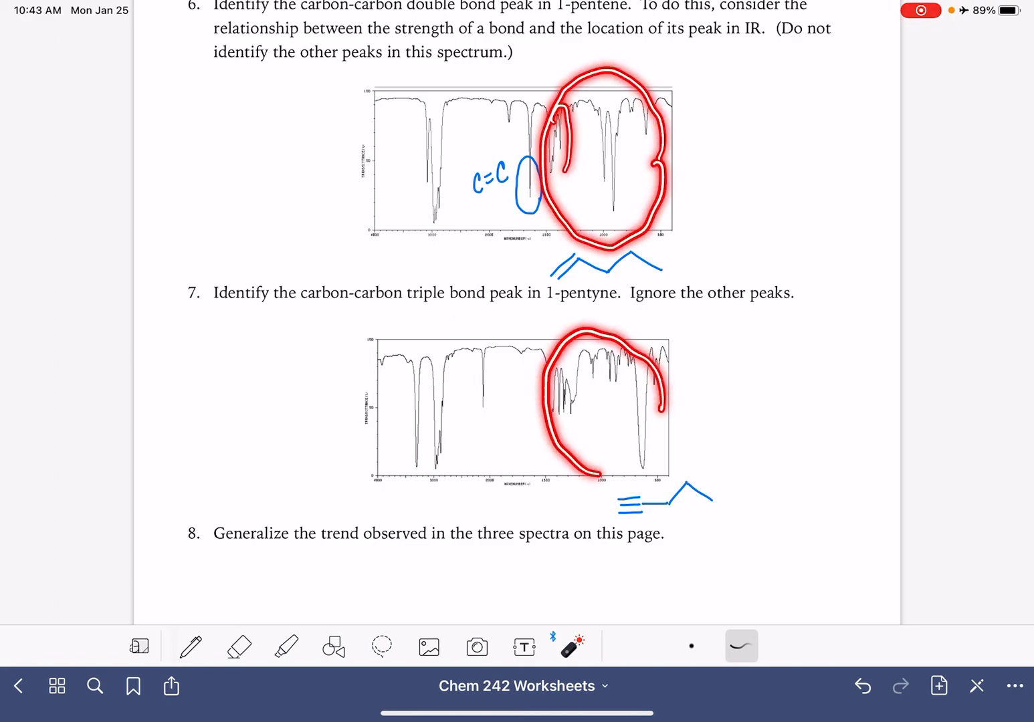
pyautogui.moveTo(605, 187); pyautogui.dragTo(606, 401)
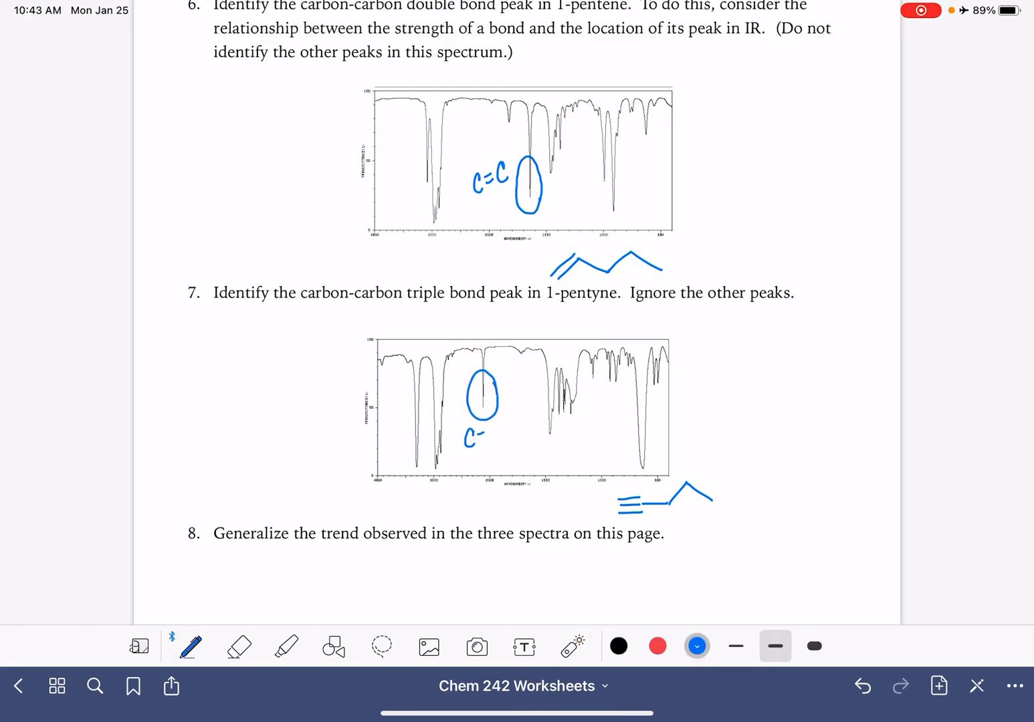
pyautogui.write('C≡C')
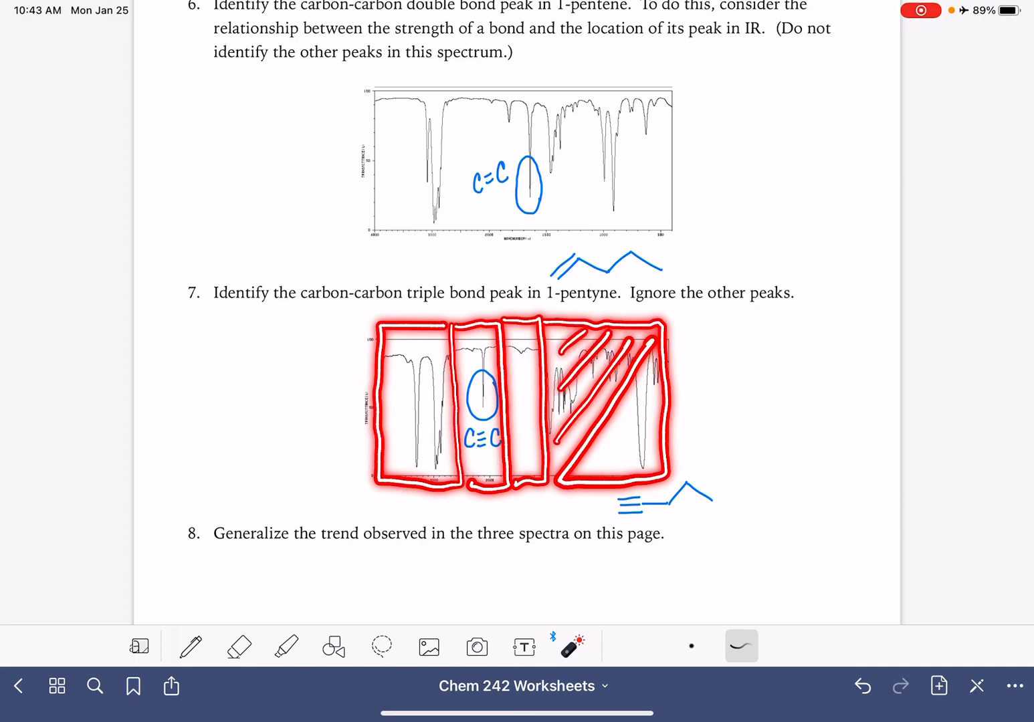
pyautogui.moveTo(562, 348); pyautogui.dragTo(649, 461)
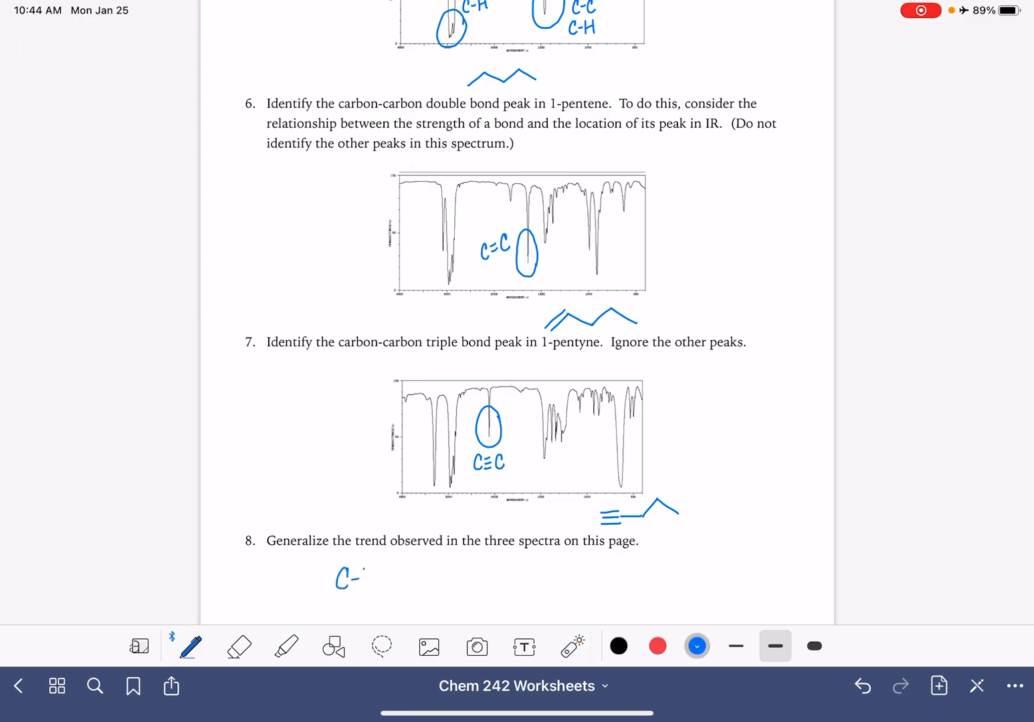
# - Write and box C-H, ≡ and = under question 8, starting a fourth box
pyautogui.write('C-H')
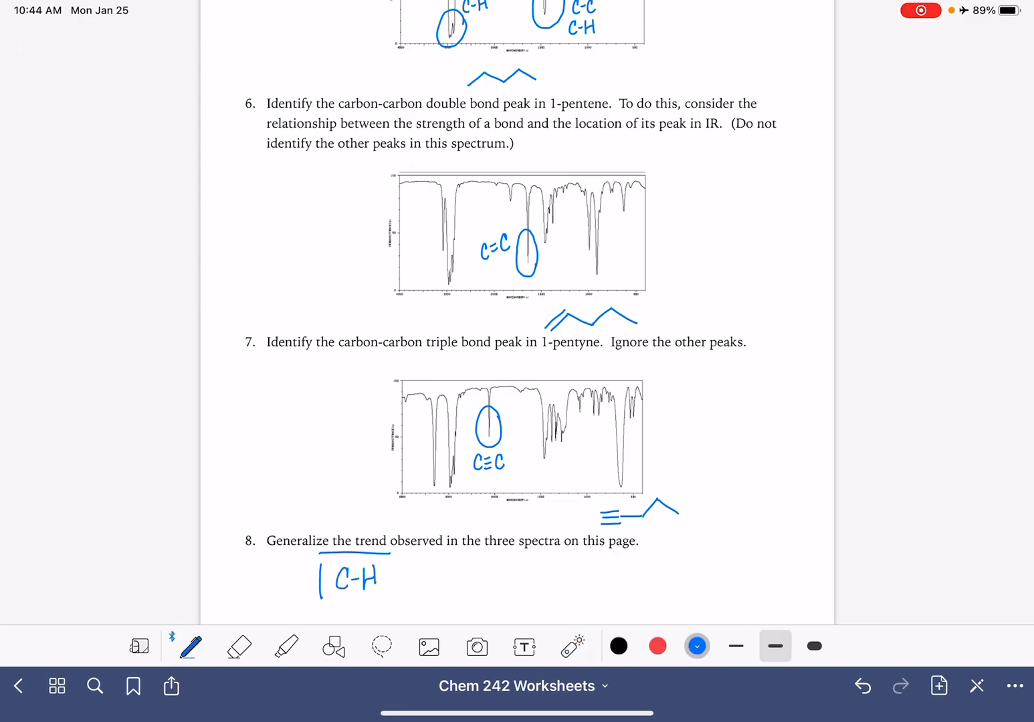
pyautogui.moveTo(314, 558); pyautogui.dragTo(392, 595)
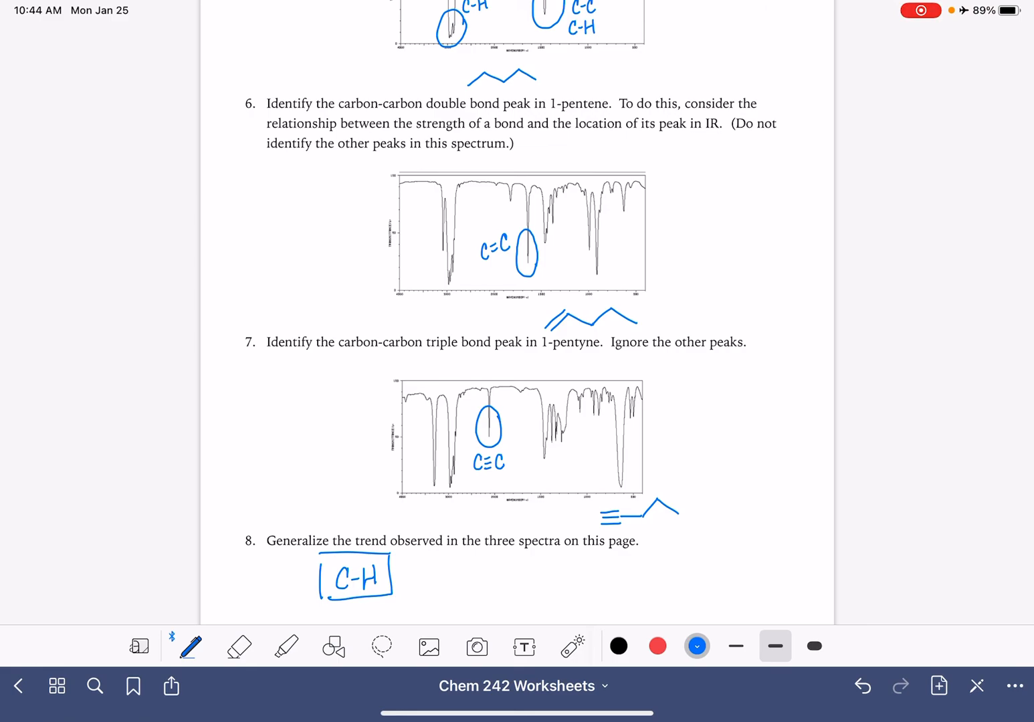
pyautogui.moveTo(411, 569); pyautogui.dragTo(435, 576)
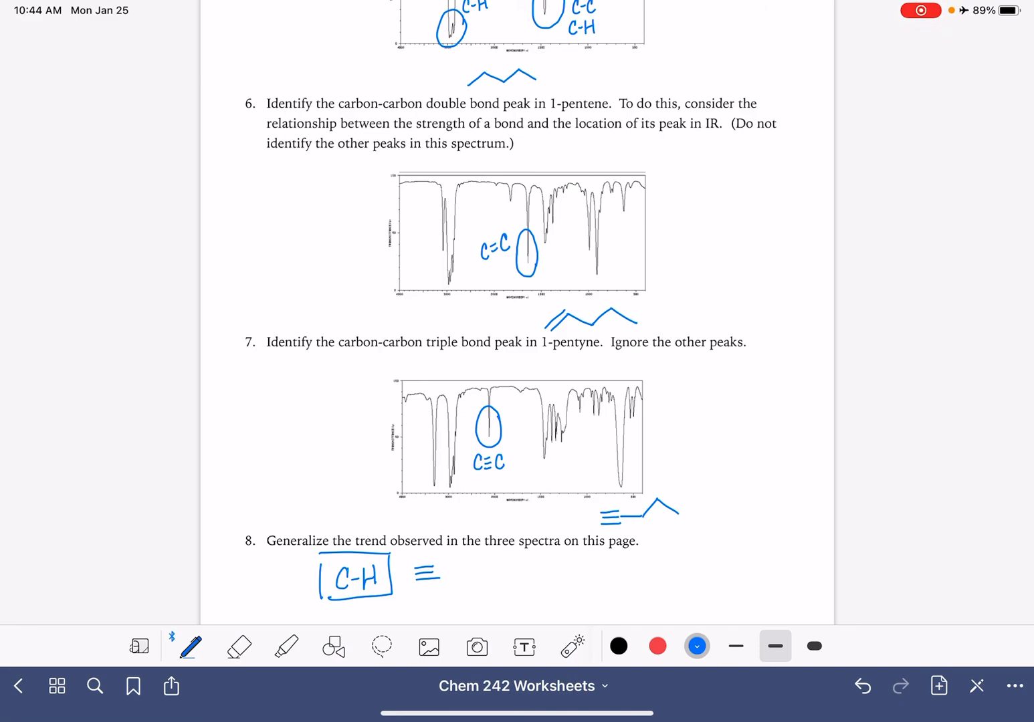
pyautogui.moveTo(401, 569); pyautogui.dragTo(448, 588)
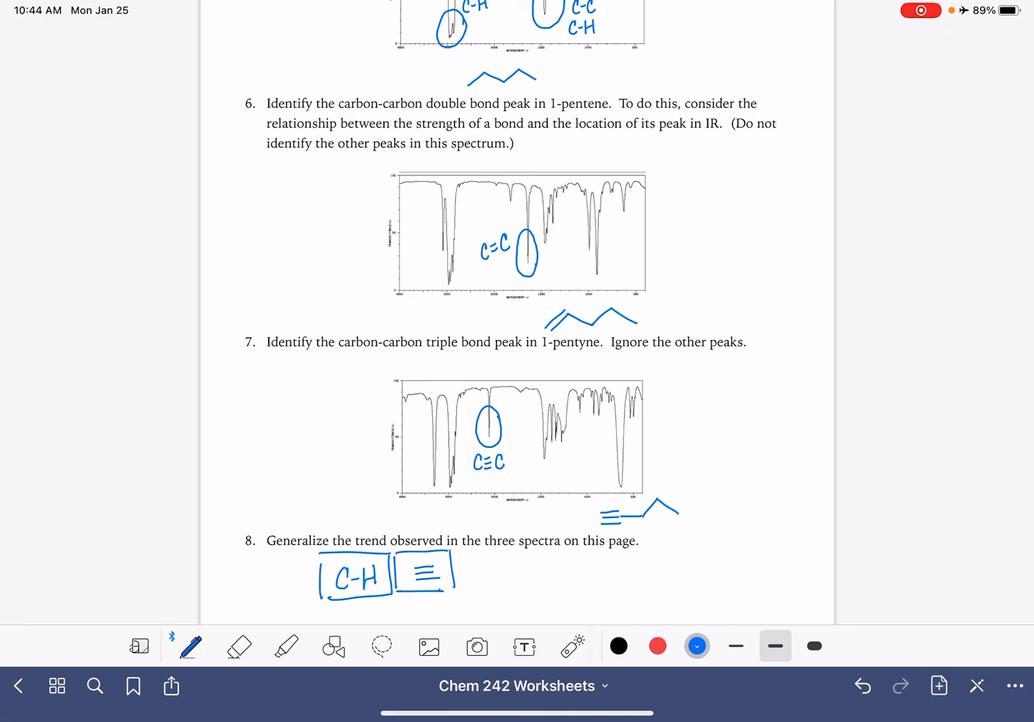
pyautogui.moveTo(462, 572); pyautogui.dragTo(508, 572)
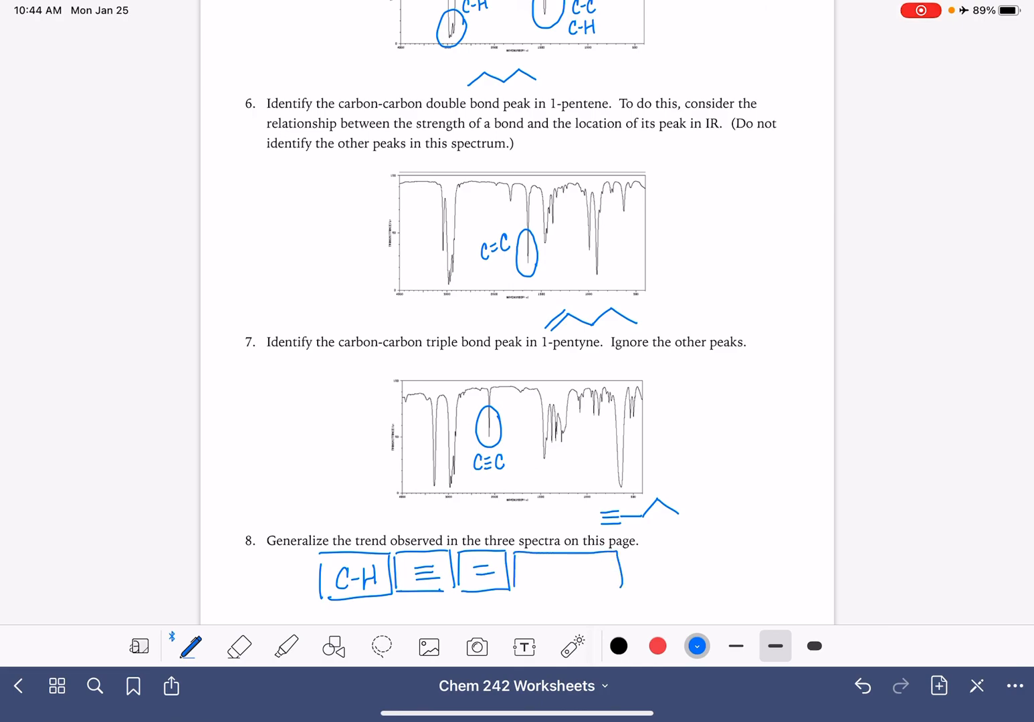
pyautogui.write('Ga')
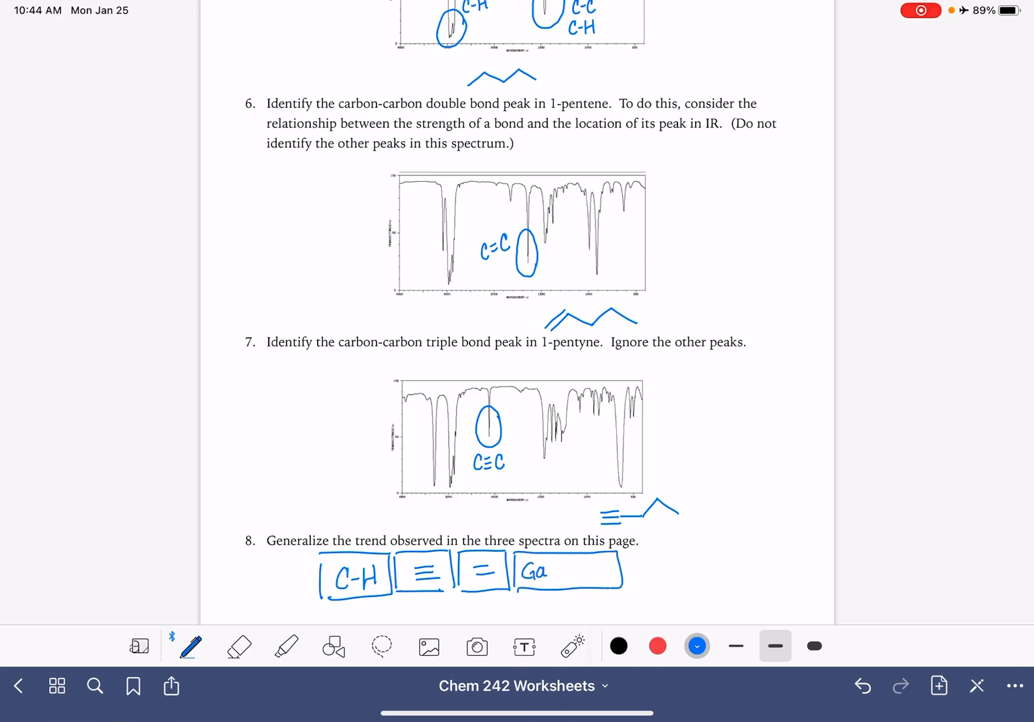